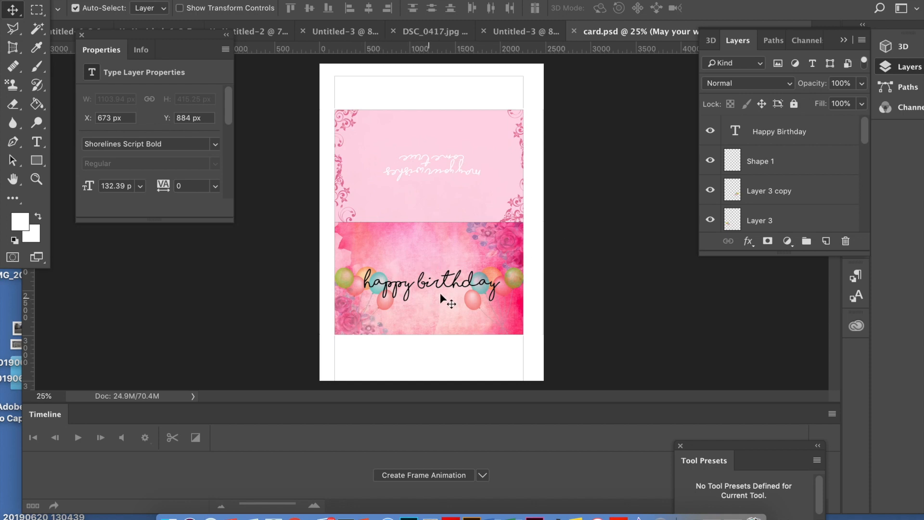
{"action": "mouse_move", "coordinate": [386, 289]}
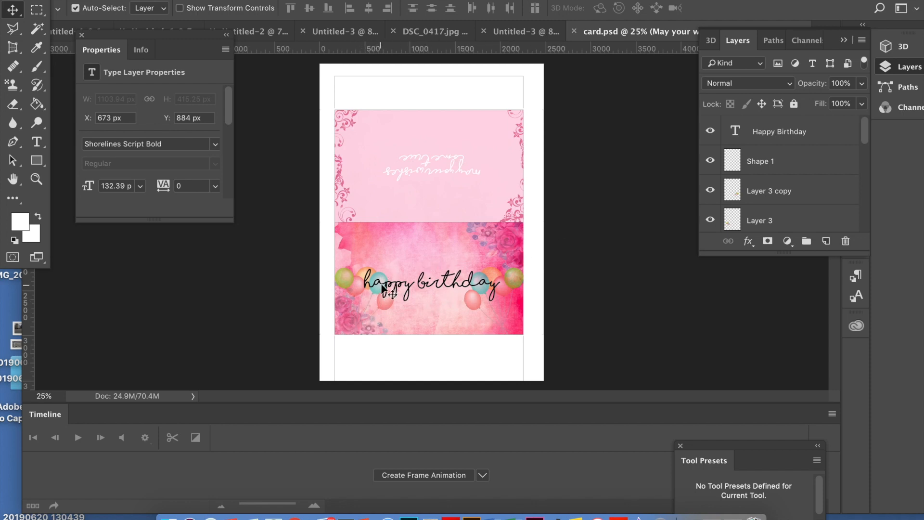
{"action": "mouse_move", "coordinate": [498, 311]}
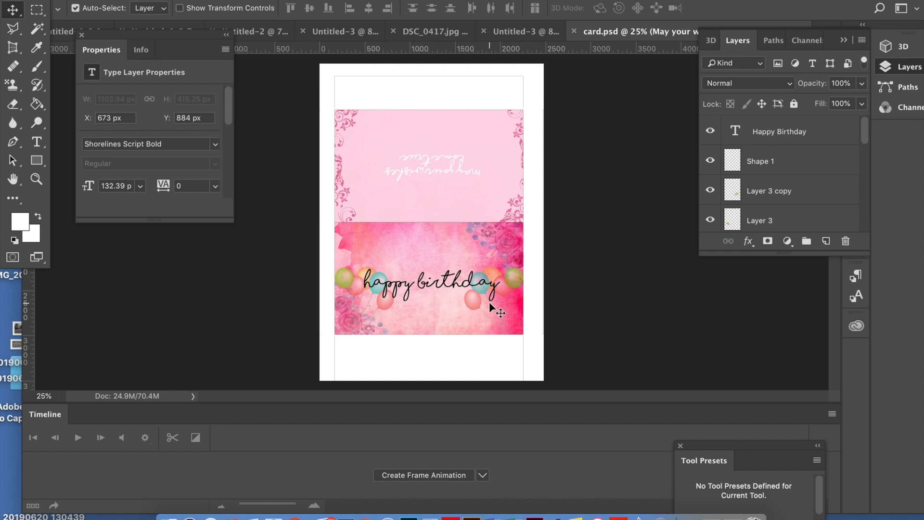
{"action": "mouse_move", "coordinate": [500, 308]}
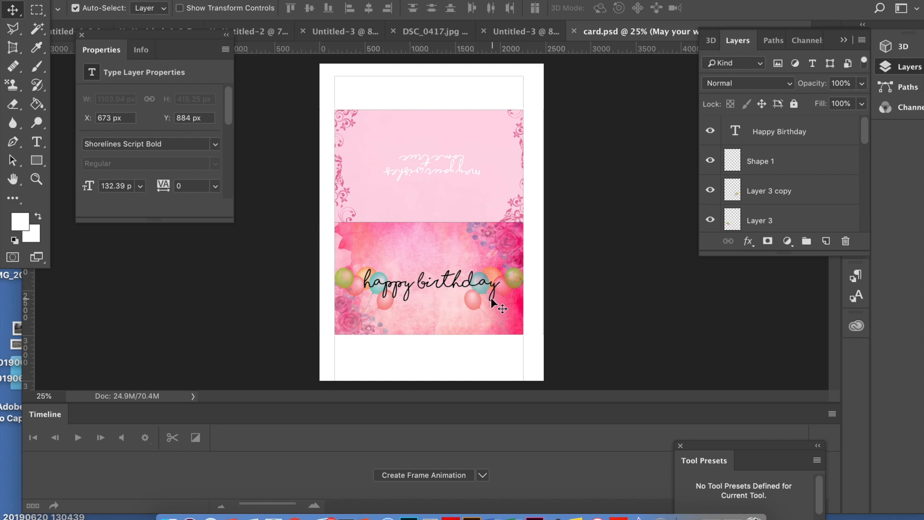
{"action": "mouse_move", "coordinate": [475, 260]}
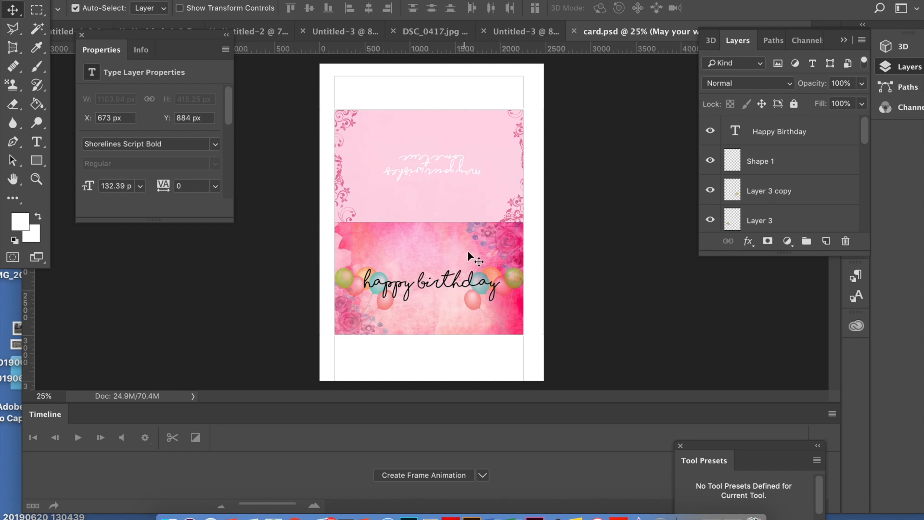
{"action": "mouse_move", "coordinate": [455, 182]}
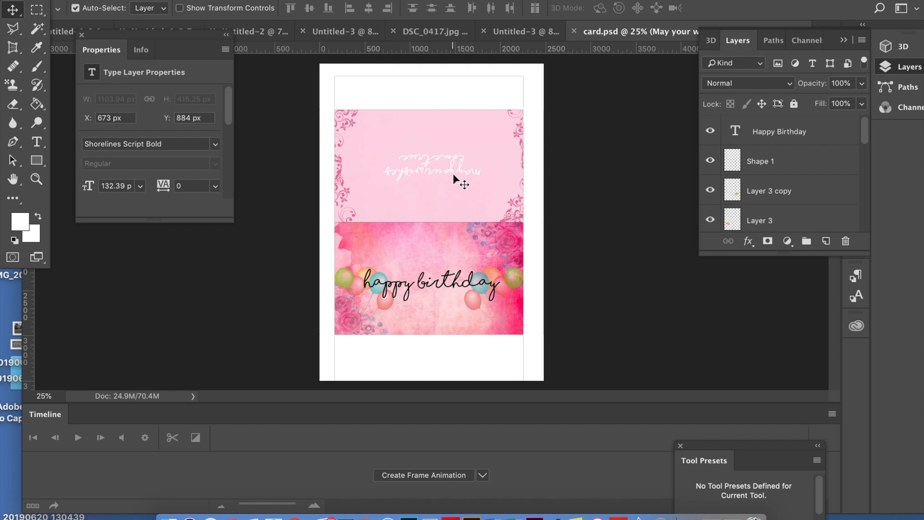
{"action": "mouse_move", "coordinate": [411, 179]}
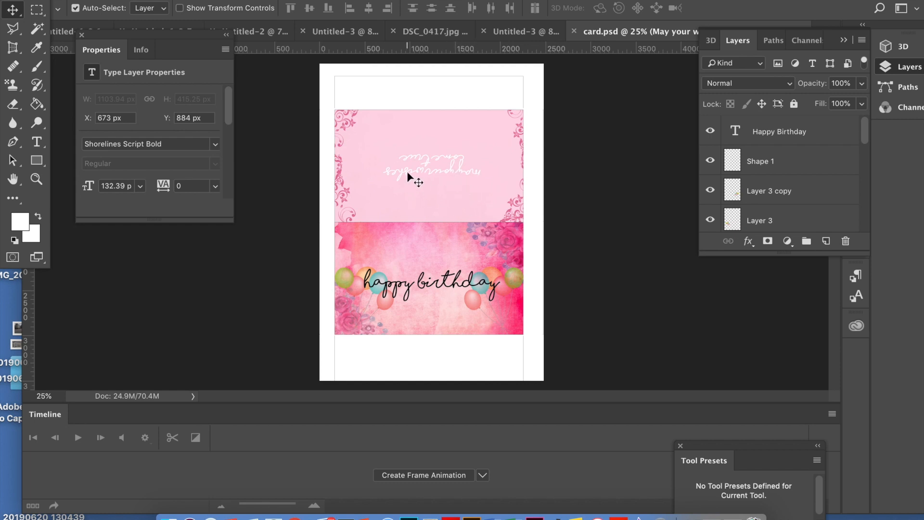
{"action": "mouse_move", "coordinate": [372, 156]}
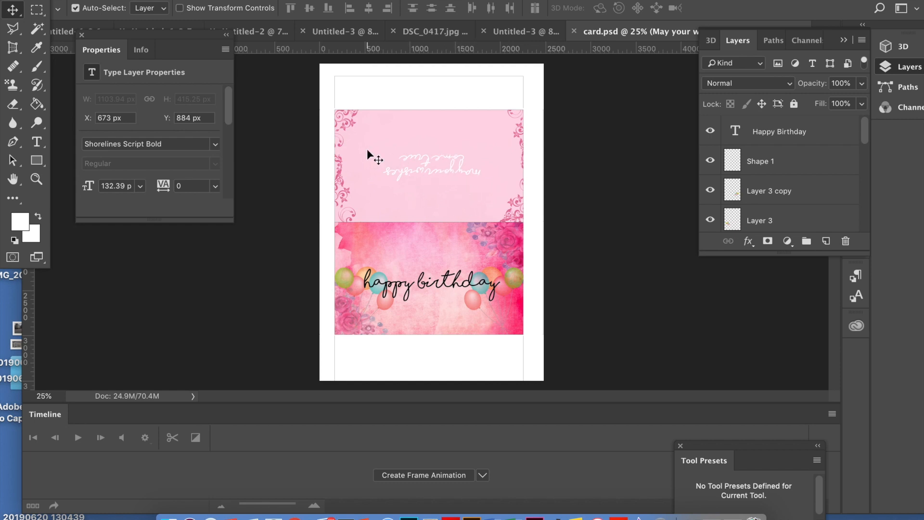
{"action": "mouse_move", "coordinate": [364, 211]}
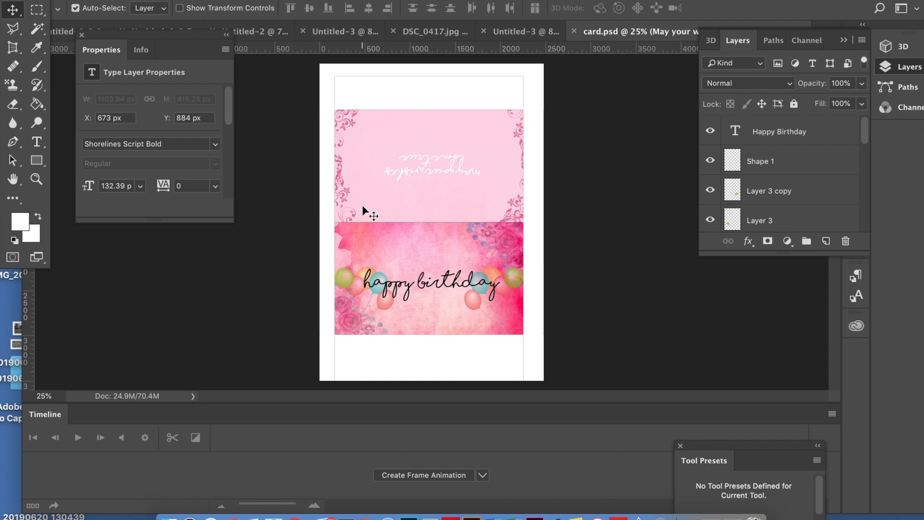
{"action": "mouse_move", "coordinate": [387, 188]}
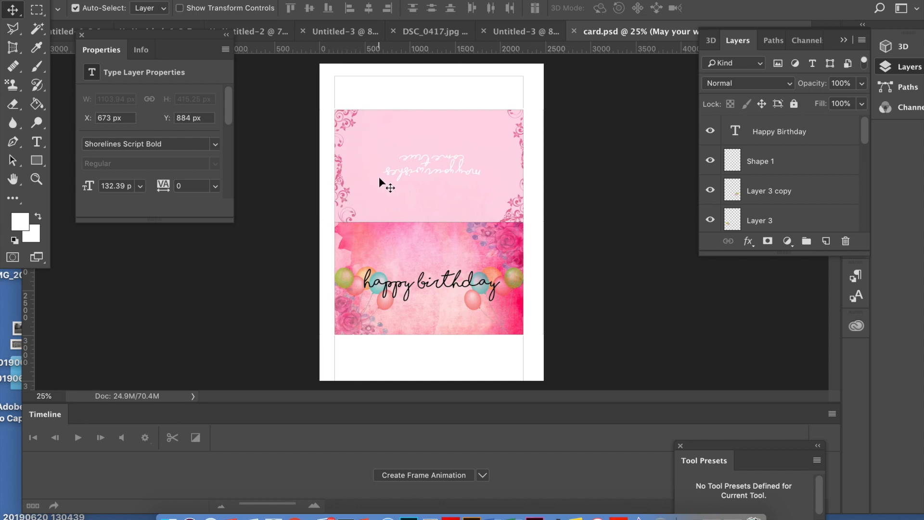
{"action": "mouse_move", "coordinate": [484, 208]}
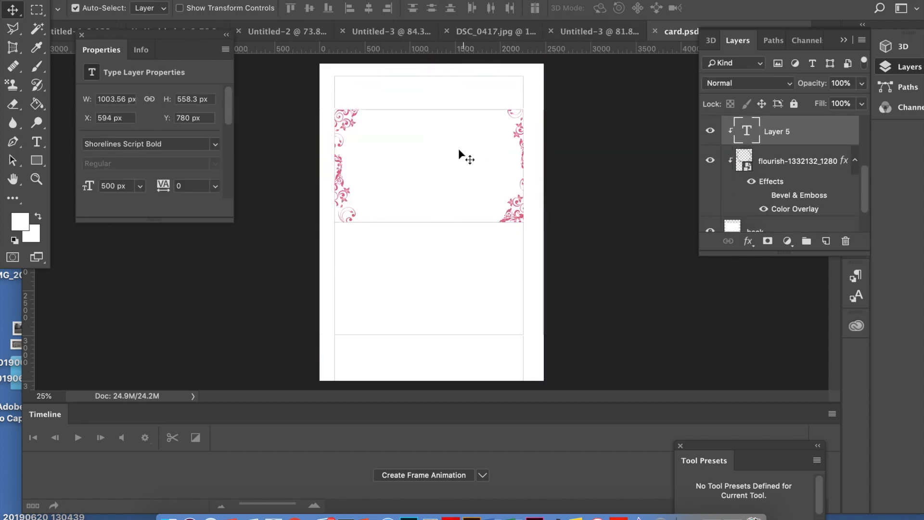
Select the A4 portrait 300 ppi preset in the new document settings.
{"action": "left_click", "coordinate": [796, 146]}
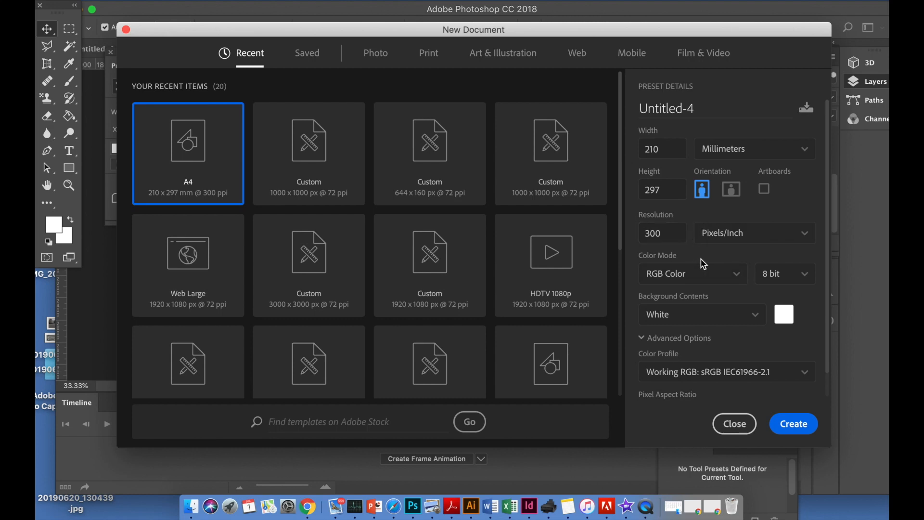
Switch the new A4 document to CMYK colour and create it.
{"action": "left_click", "coordinate": [693, 272]}
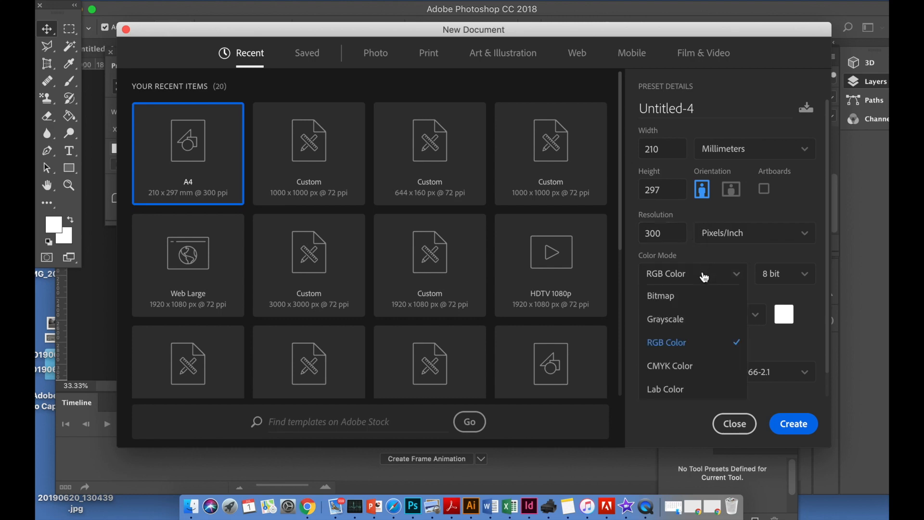
{"action": "left_click", "coordinate": [671, 366]}
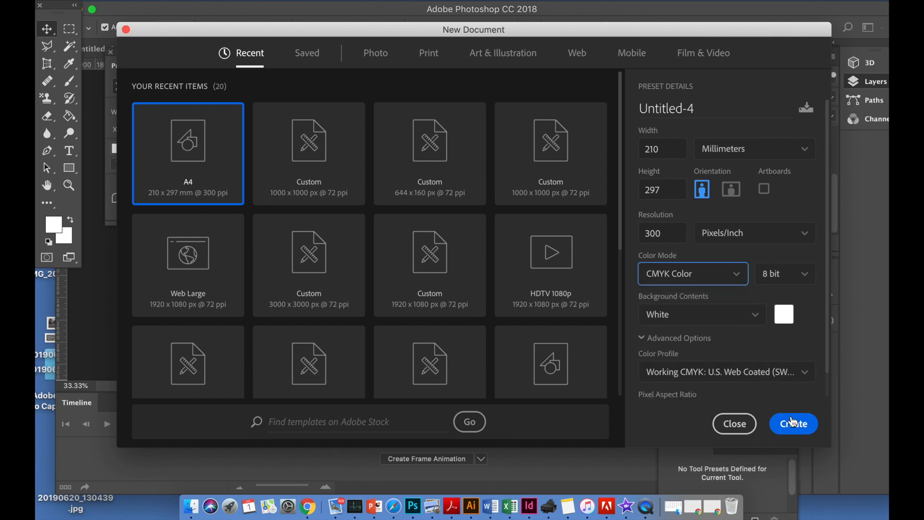
{"action": "left_click", "coordinate": [792, 424]}
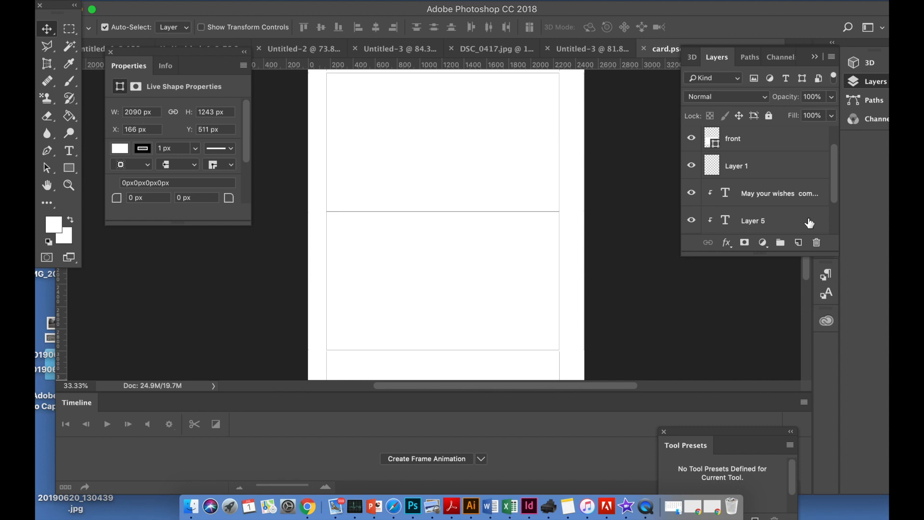
Scroll the Layers panel to reveal the card's top layers.
{"action": "scroll", "scroll_direction": "down", "scroll_amount": 3}
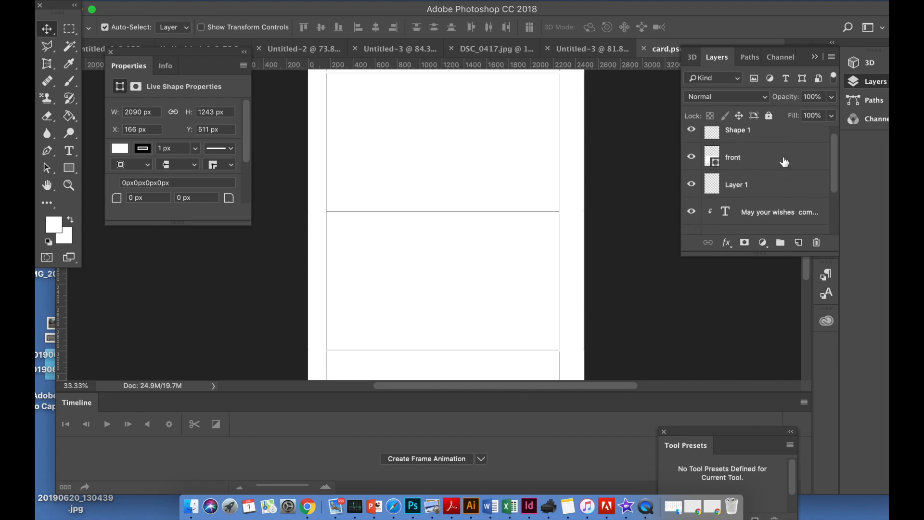
{"action": "mouse_move", "coordinate": [855, 185]}
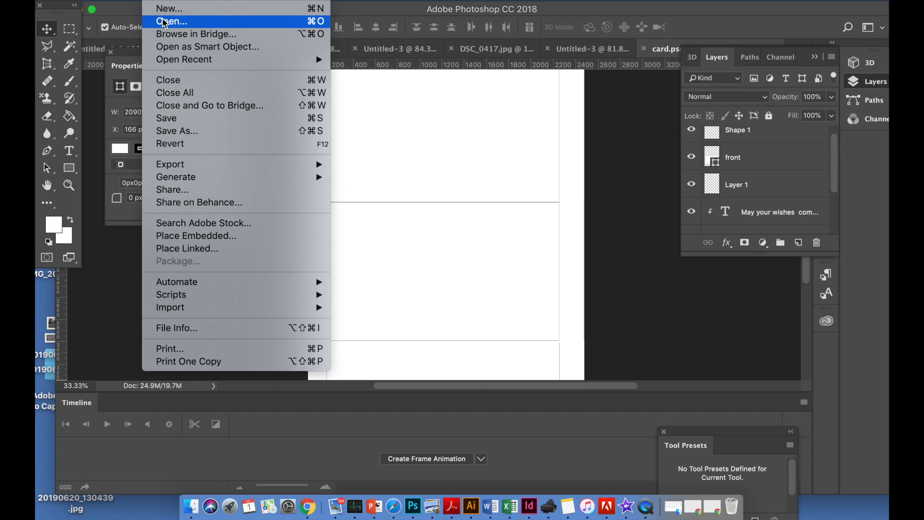
Open flowers-4295189_1280.jpg from Downloads and add it to card.psd as Layer 6.
{"action": "left_click", "coordinate": [172, 21]}
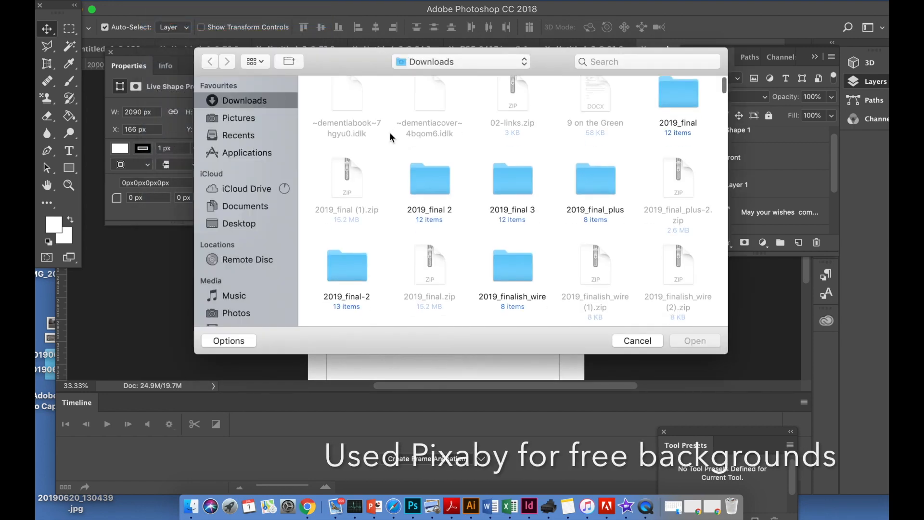
{"action": "scroll", "scroll_direction": "down", "scroll_amount": 3}
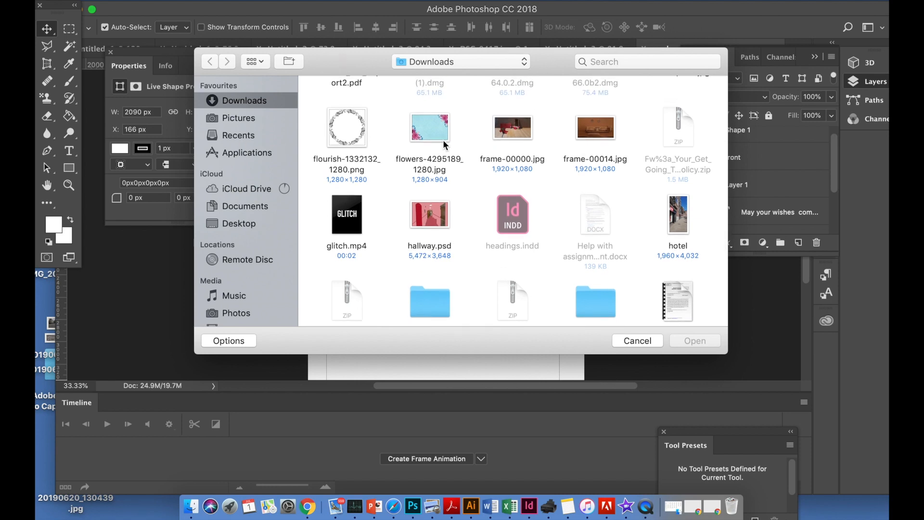
{"action": "left_click", "coordinate": [429, 127]}
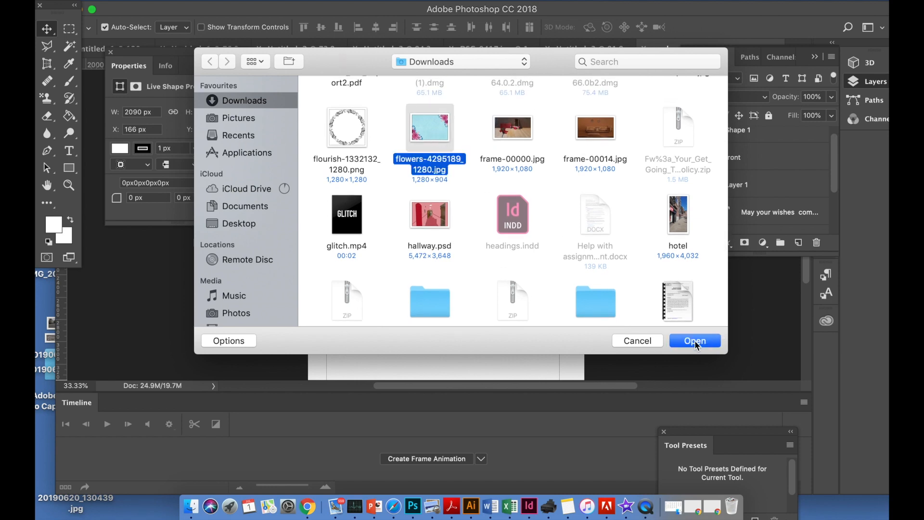
{"action": "left_click", "coordinate": [694, 341]}
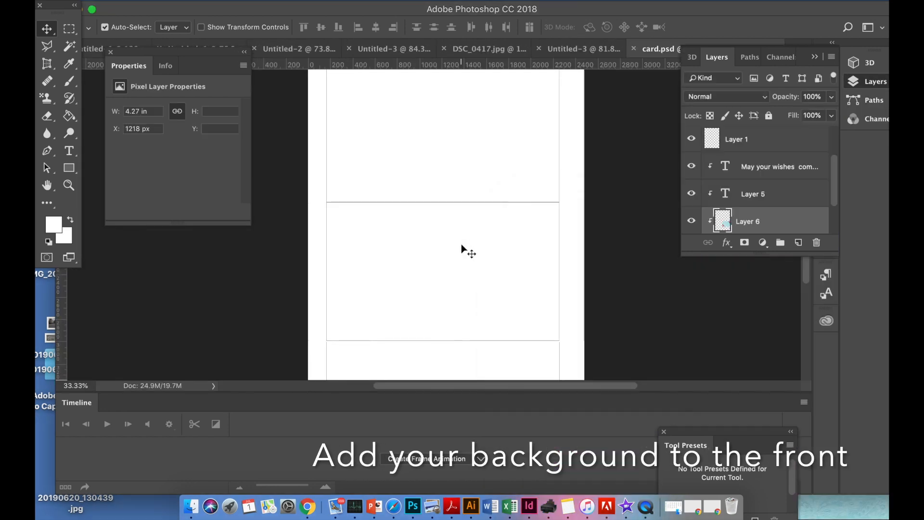
{"action": "left_click", "coordinate": [613, 48]}
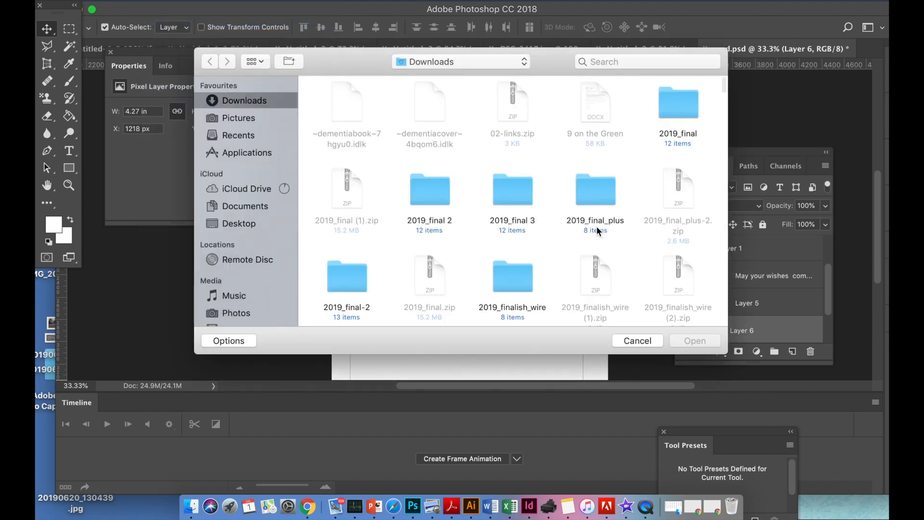
Bring another Downloads image into the card as Layer 9 and show its layer options.
{"action": "scroll", "scroll_direction": "down", "scroll_amount": 3}
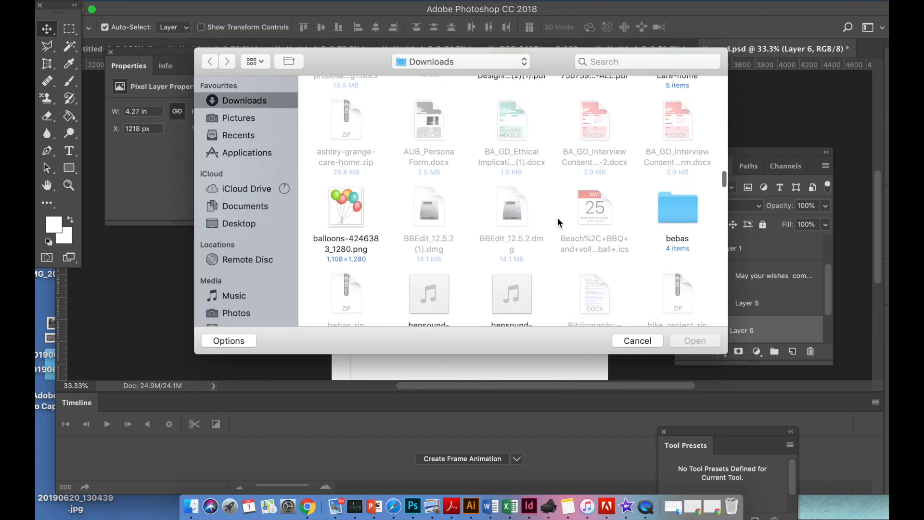
{"action": "scroll", "scroll_direction": "down", "scroll_amount": 3}
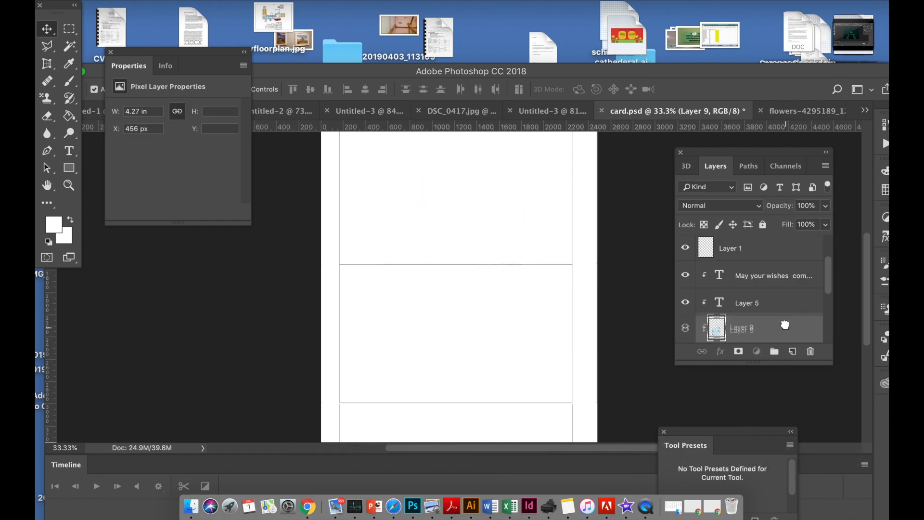
{"action": "right_click", "coordinate": [740, 320]}
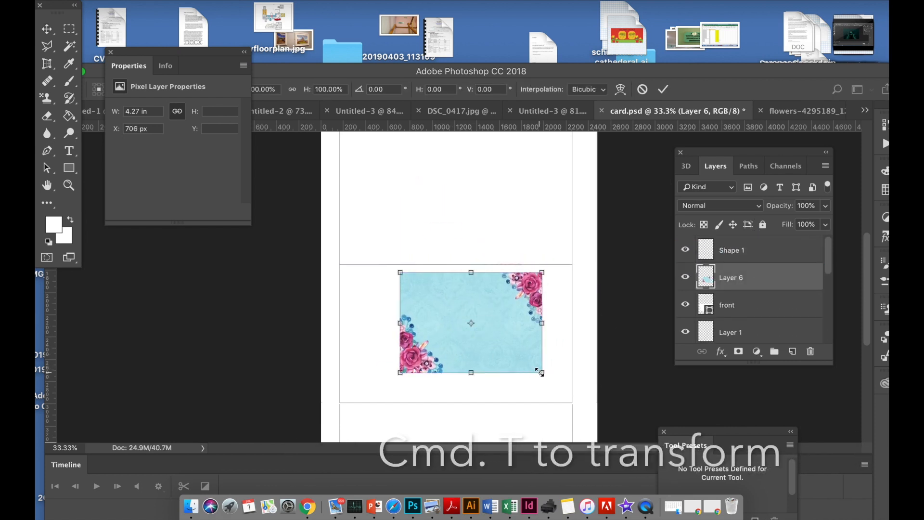
Enlarge the blue flowers Layer 6 and clip it to the front panel rectangle.
{"action": "left_click_drag", "start_coordinate": [541, 372], "coordinate": [583, 403]}
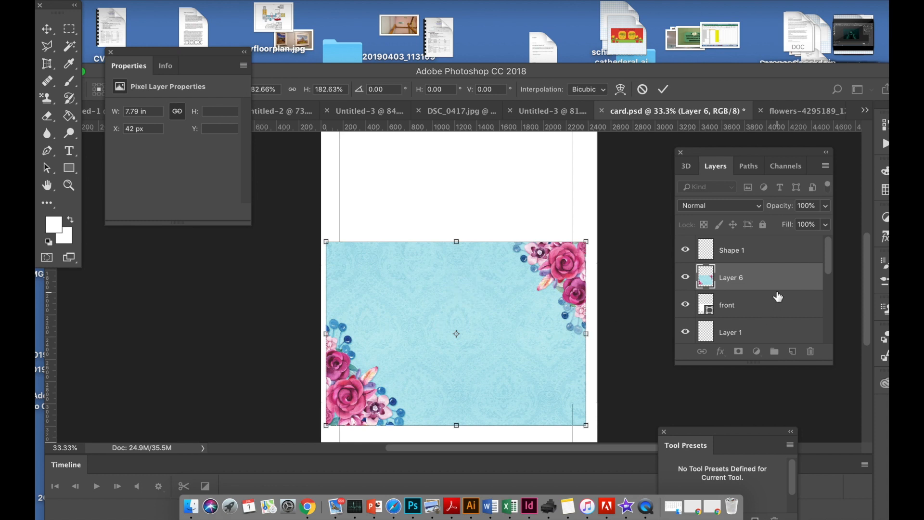
{"action": "mouse_move", "coordinate": [774, 281]}
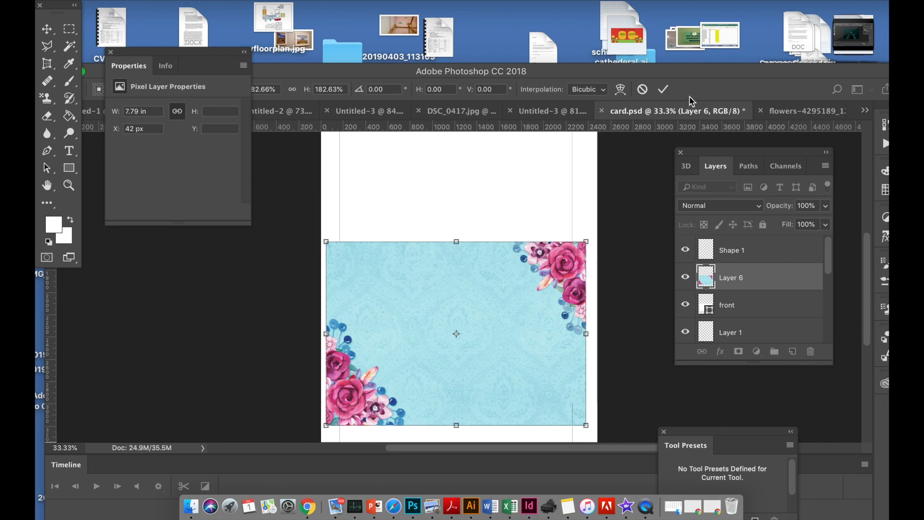
{"action": "right_click", "coordinate": [731, 277]}
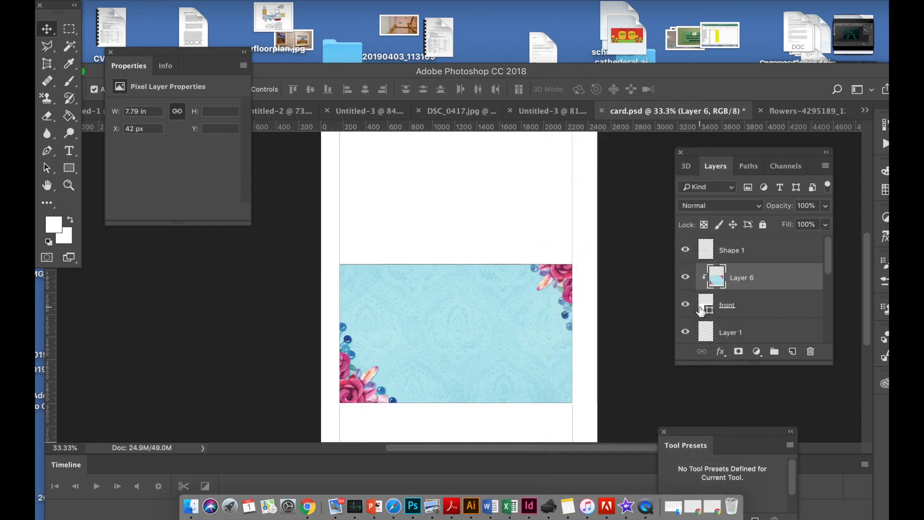
{"action": "mouse_move", "coordinate": [706, 311]}
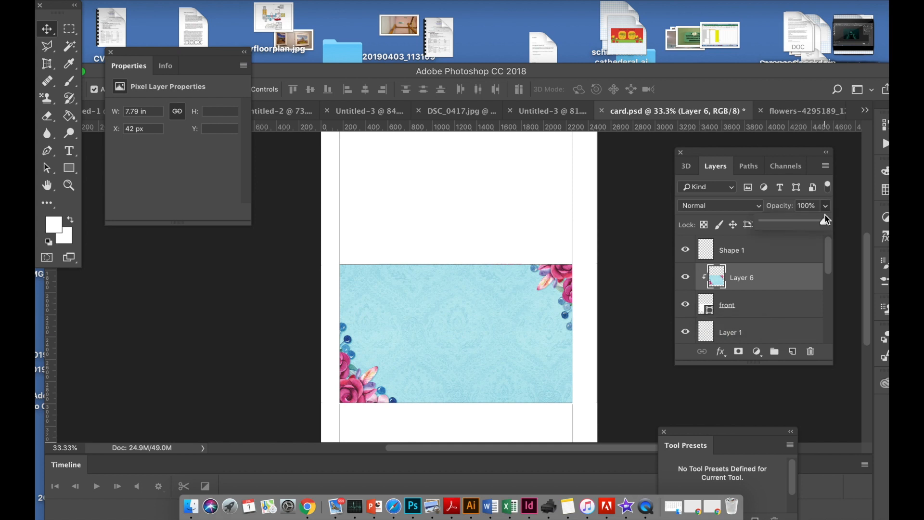
Fade the clipped floral Layer 6 to 45% opacity.
{"action": "left_click_drag", "start_coordinate": [824, 219], "coordinate": [794, 224]}
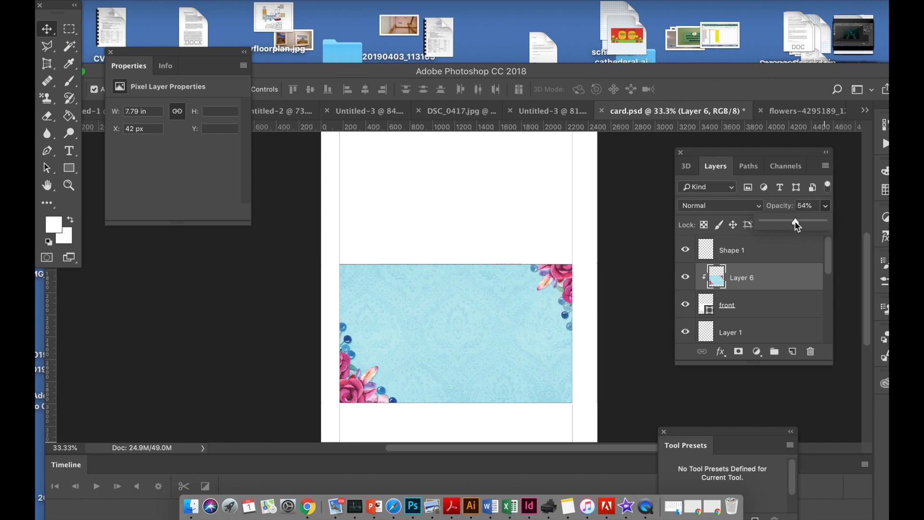
{"action": "left_click_drag", "start_coordinate": [795, 224], "coordinate": [786, 225]}
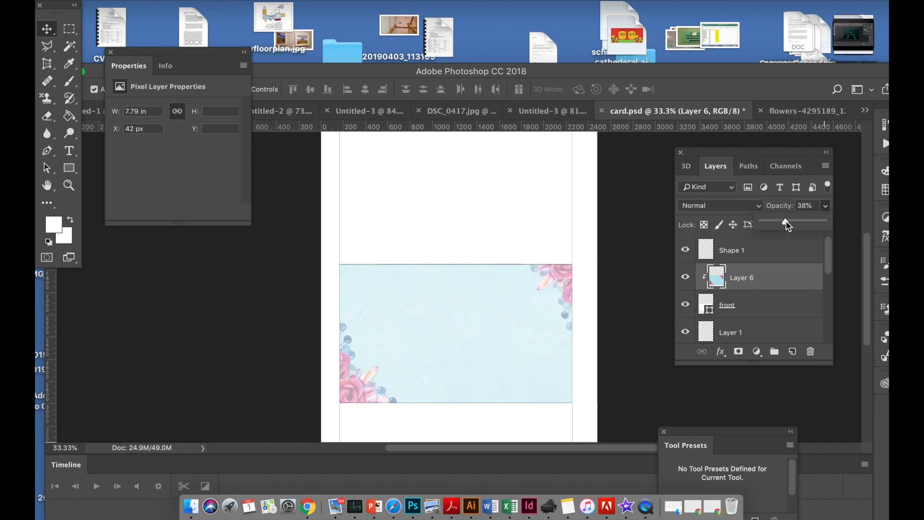
{"action": "left_click_drag", "start_coordinate": [783, 223], "coordinate": [791, 223]}
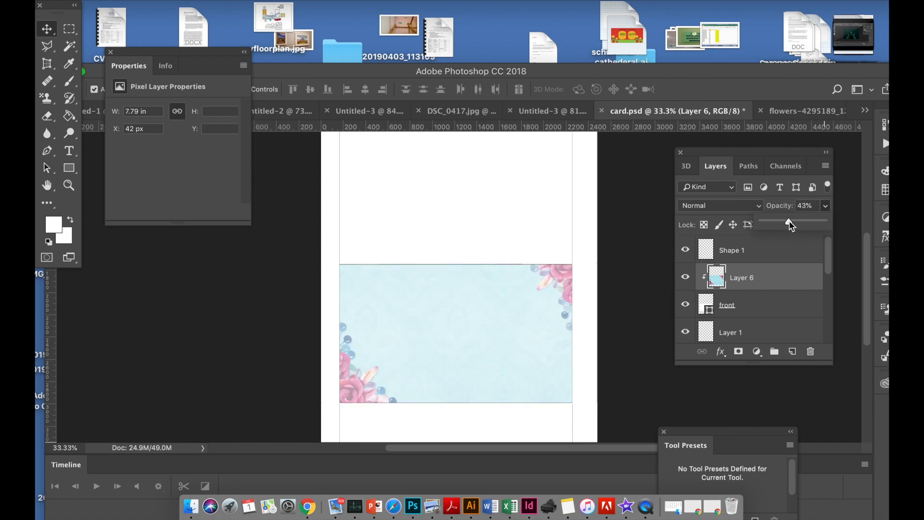
{"action": "left_click_drag", "start_coordinate": [786, 221], "coordinate": [790, 221]}
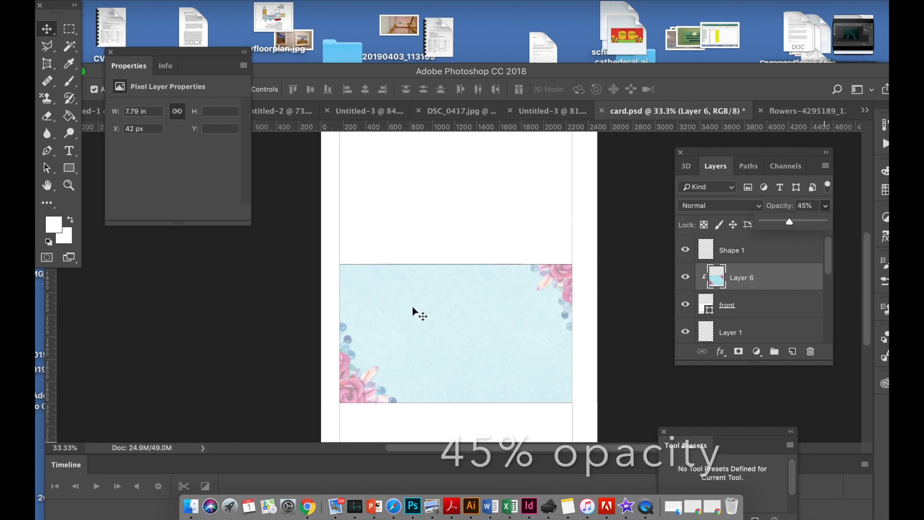
{"action": "mouse_move", "coordinate": [287, 440]}
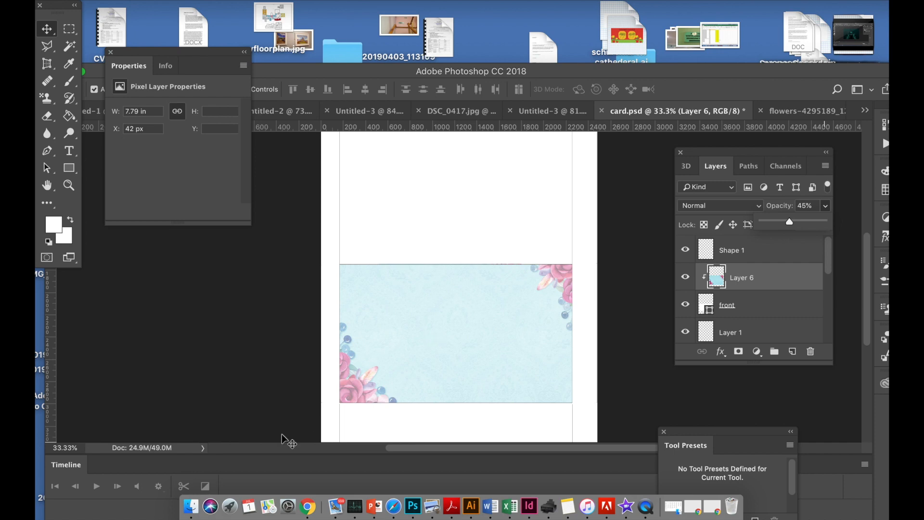
Open the pink watercolour background JPG from Downloads.
{"action": "left_click", "coordinate": [98, 7]}
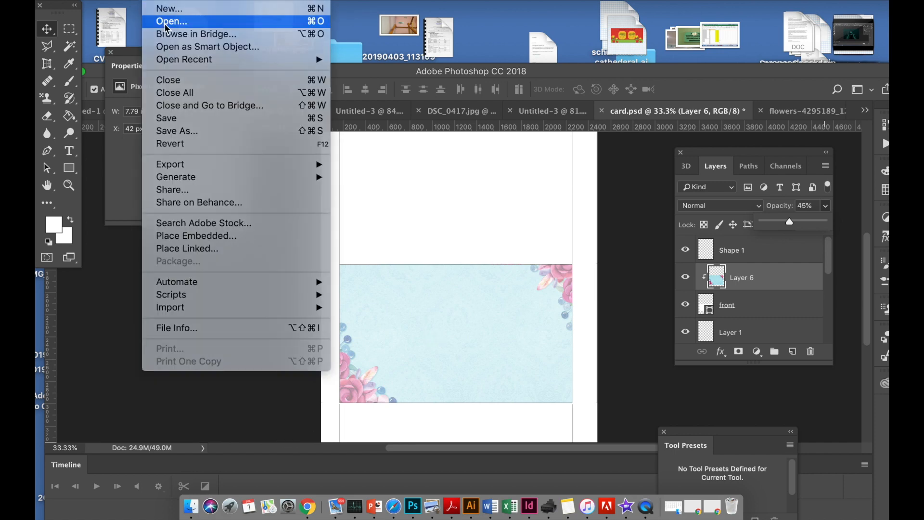
{"action": "left_click", "coordinate": [171, 21]}
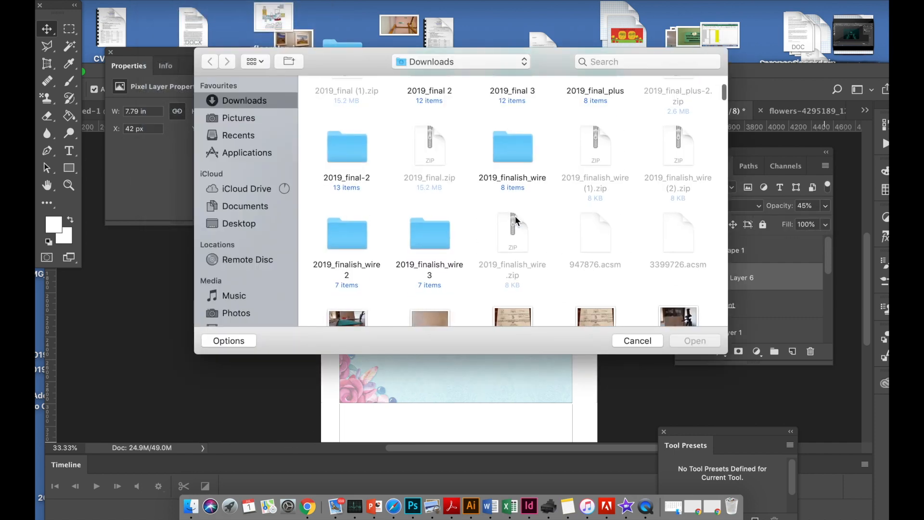
{"action": "scroll", "scroll_direction": "down", "scroll_amount": 3}
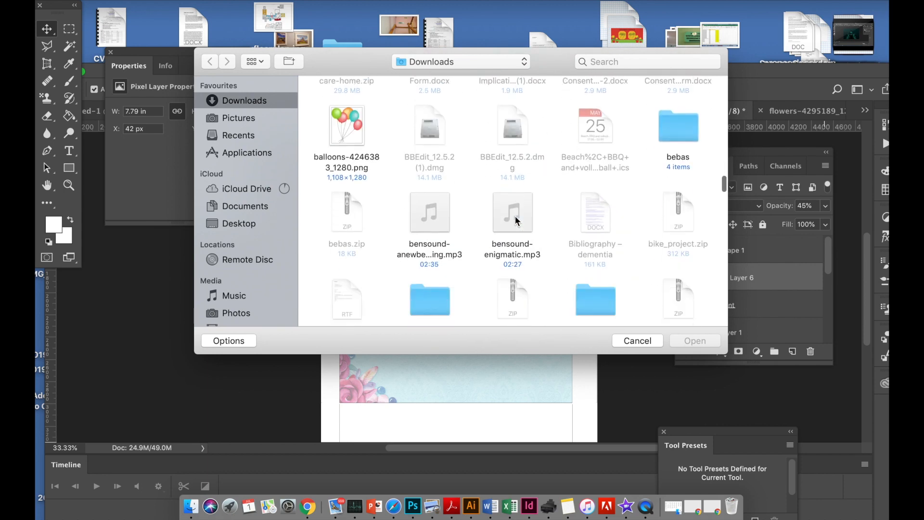
{"action": "scroll", "scroll_direction": "down", "scroll_amount": 3}
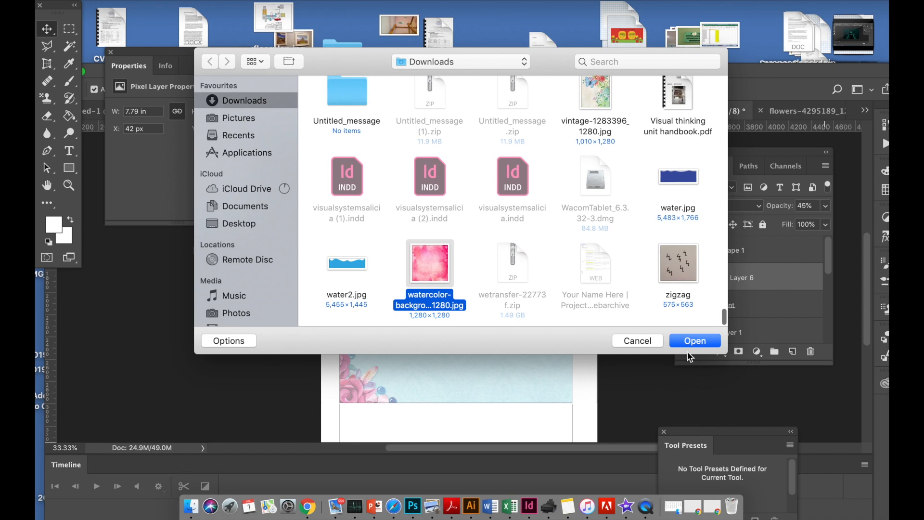
{"action": "left_click", "coordinate": [694, 340]}
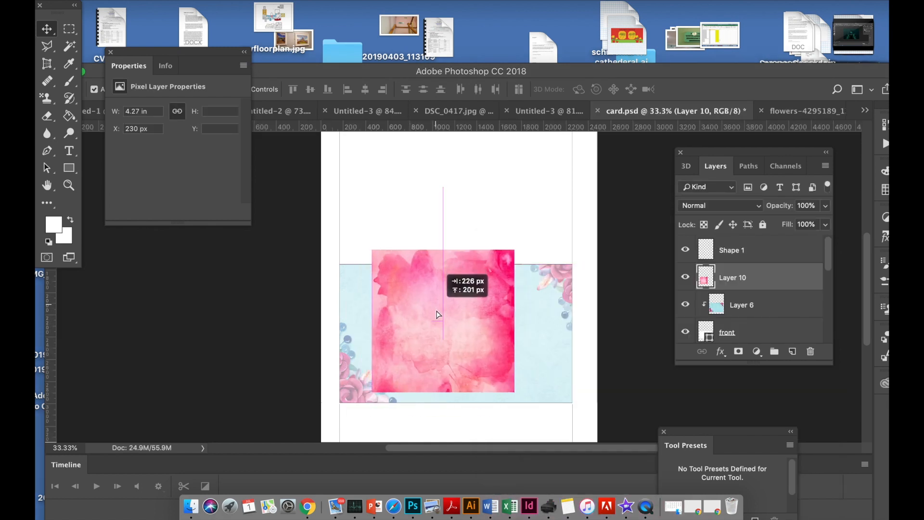
Place and enlarge the watercolour as Layer 10, moved beneath the floral layer to tint the front pink.
{"action": "left_click_drag", "start_coordinate": [443, 323], "coordinate": [446, 334]}
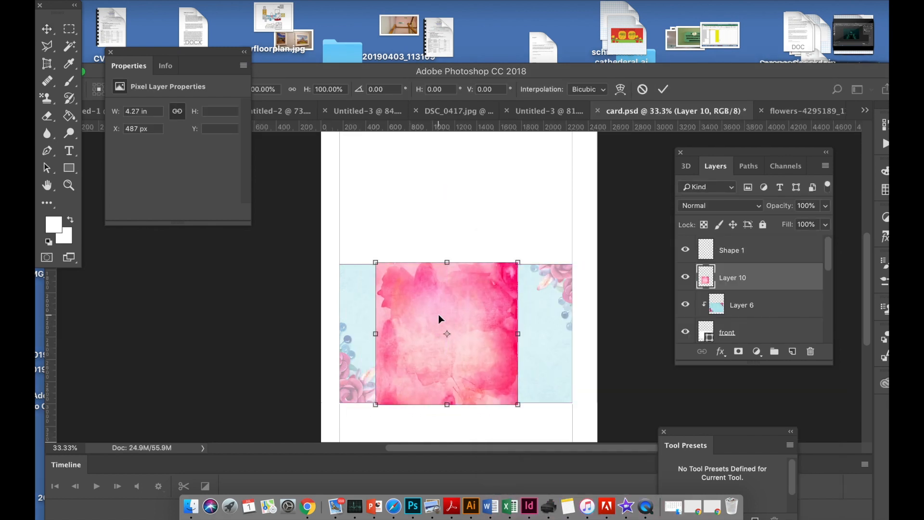
{"action": "key", "text": "cmd+t"}
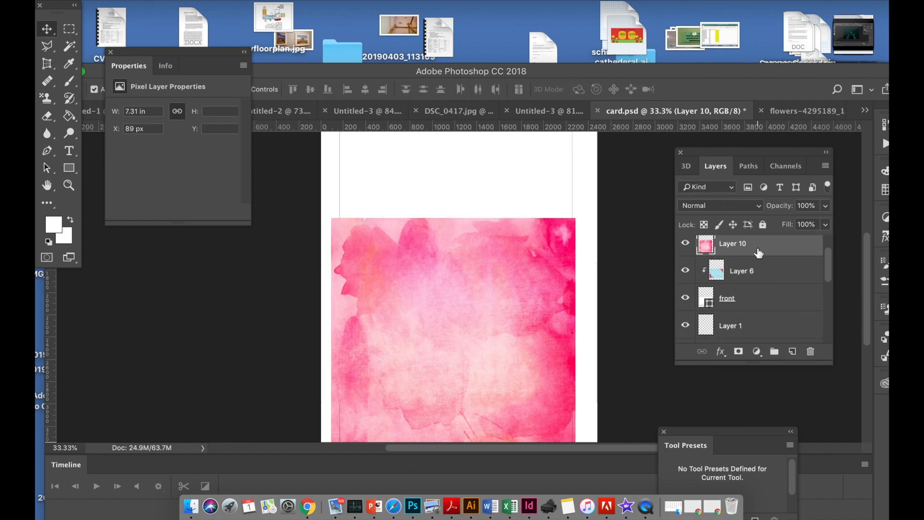
{"action": "left_click_drag", "start_coordinate": [731, 243], "coordinate": [755, 280]}
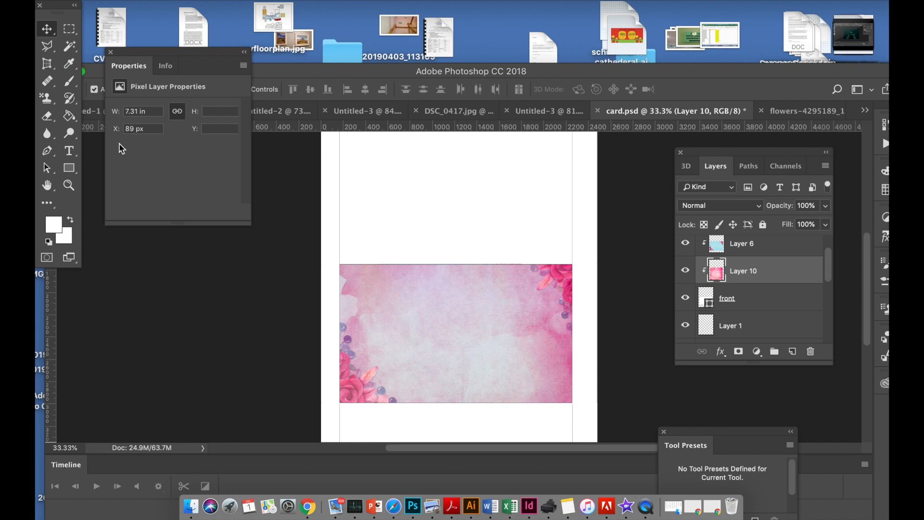
Add script text reading 'happy birthday' on the pink front panel.
{"action": "left_click", "coordinate": [69, 151]}
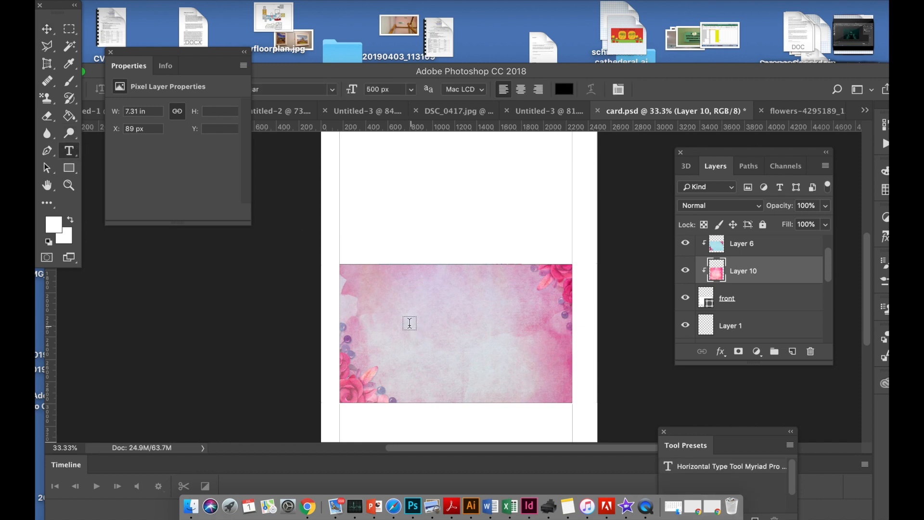
{"action": "left_click", "coordinate": [406, 324]}
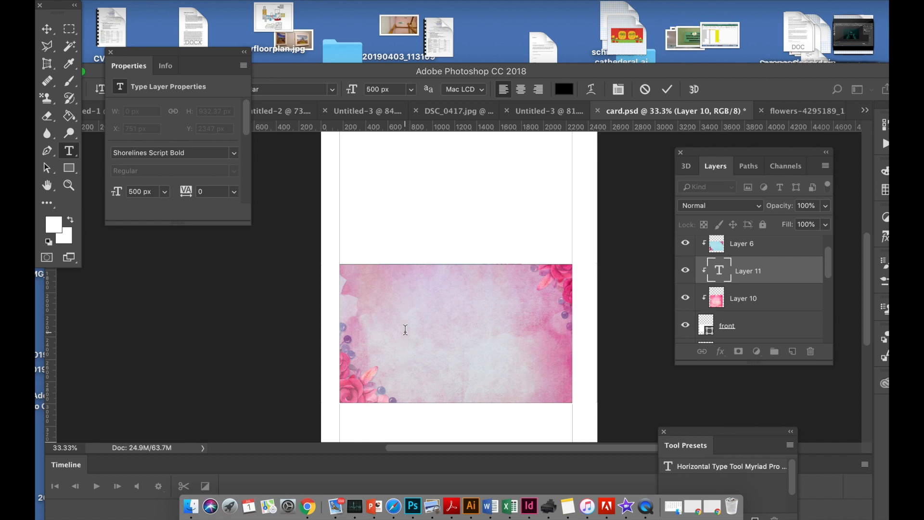
{"action": "type", "text": "h"}
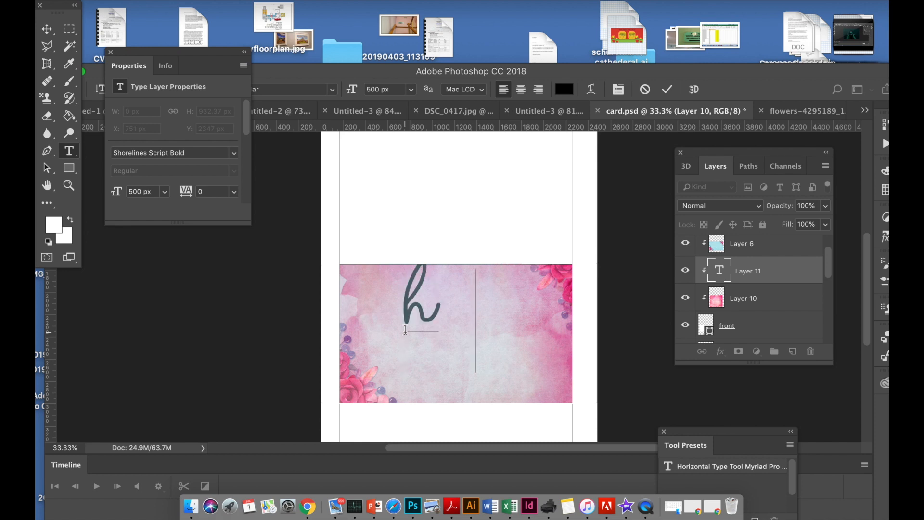
{"action": "type", "text": "appy"}
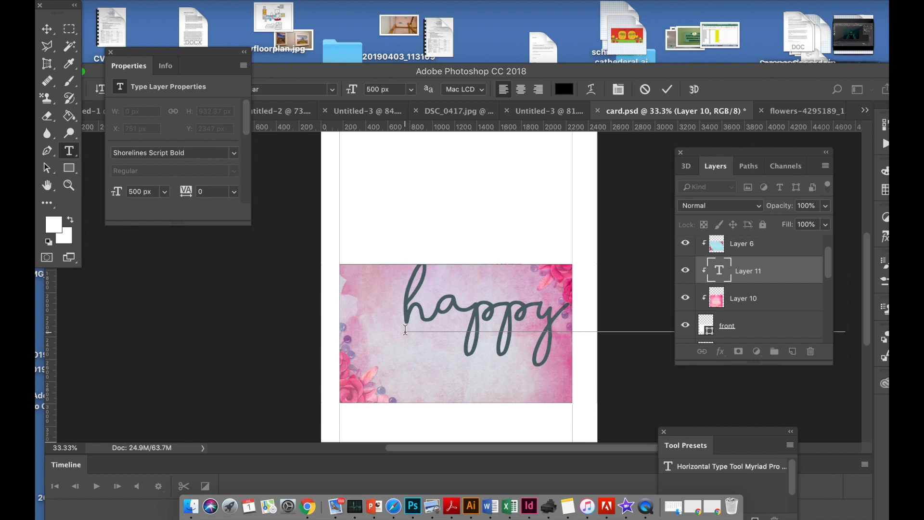
{"action": "mouse_move", "coordinate": [56, 30]}
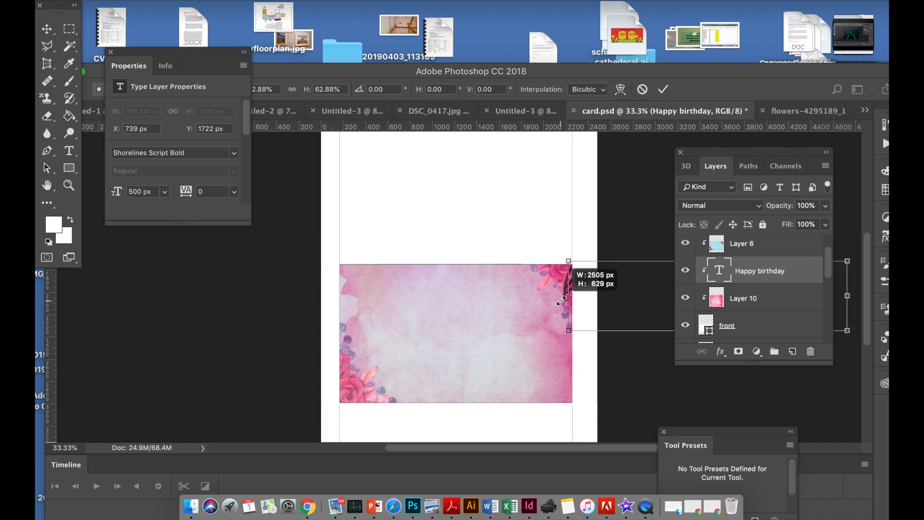
Scale the 'happy birthday' text down and centre it across the front panel.
{"action": "left_click_drag", "start_coordinate": [568, 329], "coordinate": [538, 355]}
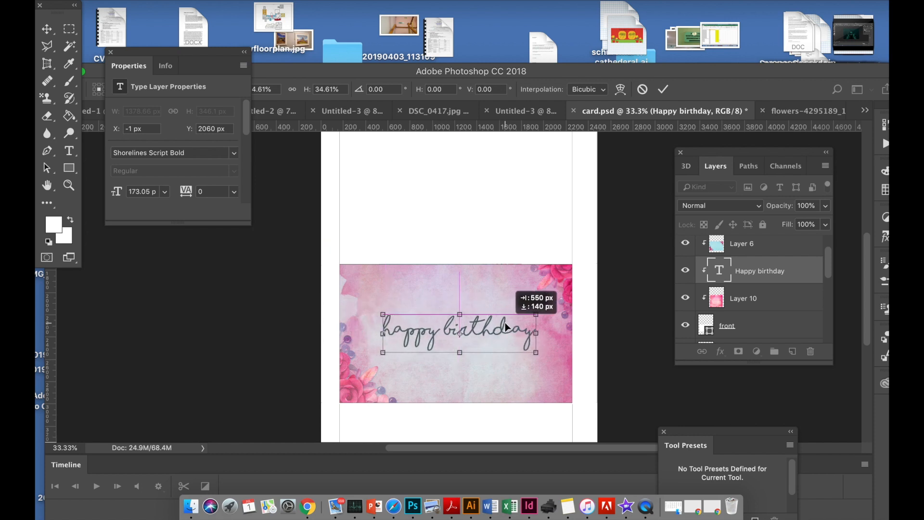
{"action": "left_click", "coordinate": [663, 89]}
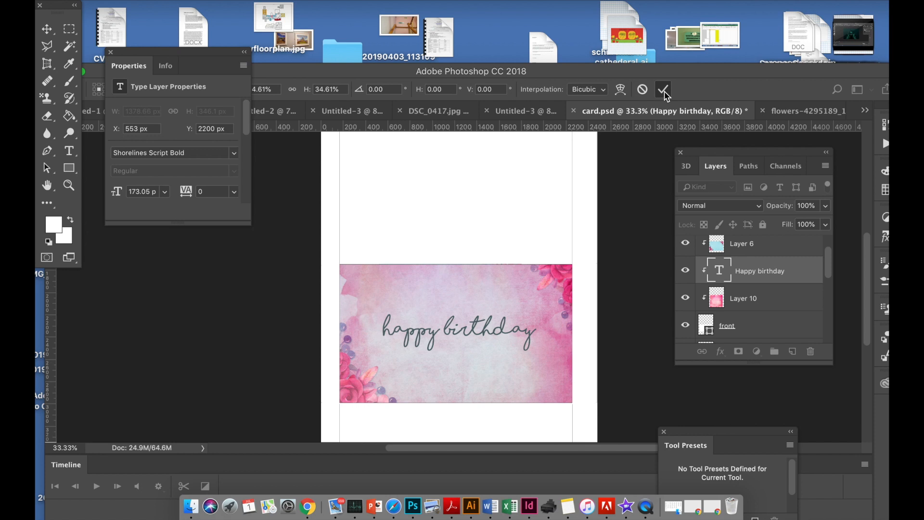
{"action": "left_click", "coordinate": [663, 88]}
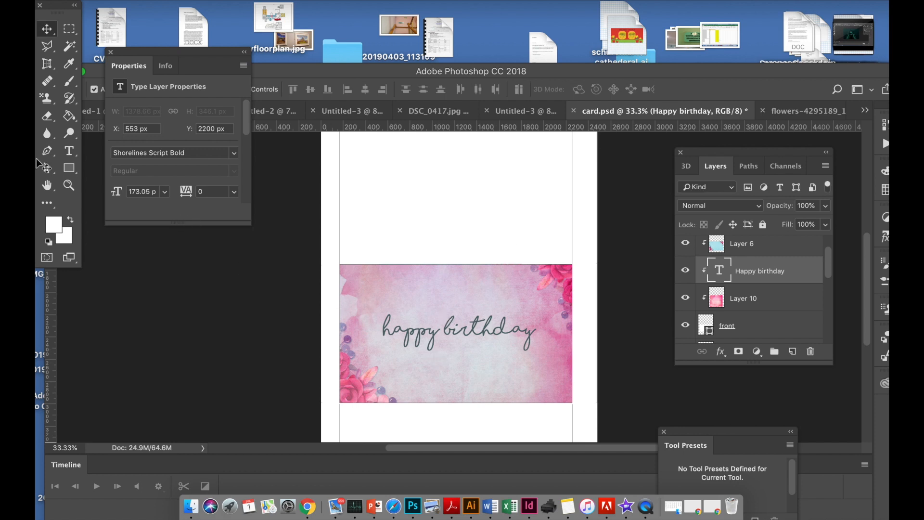
Commit the black 'happy birthday' script with the type checkmark.
{"action": "left_click", "coordinate": [69, 151]}
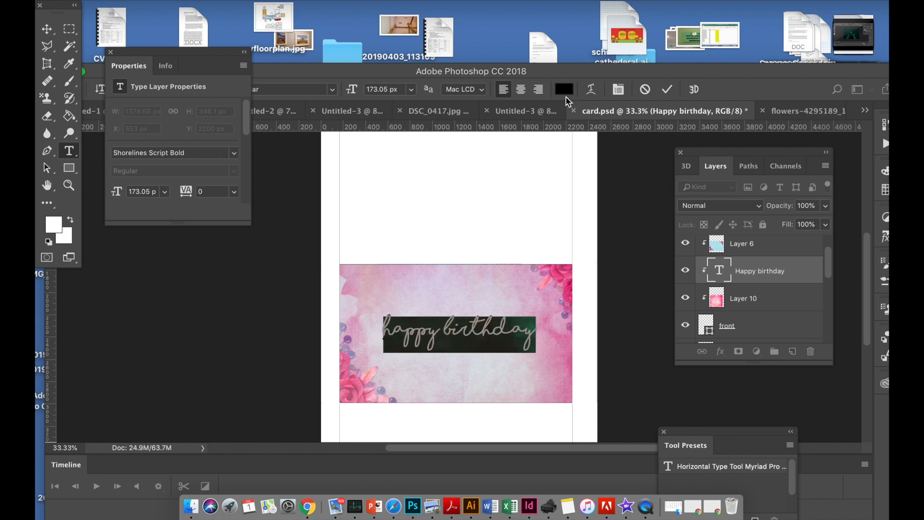
{"action": "left_click", "coordinate": [48, 29]}
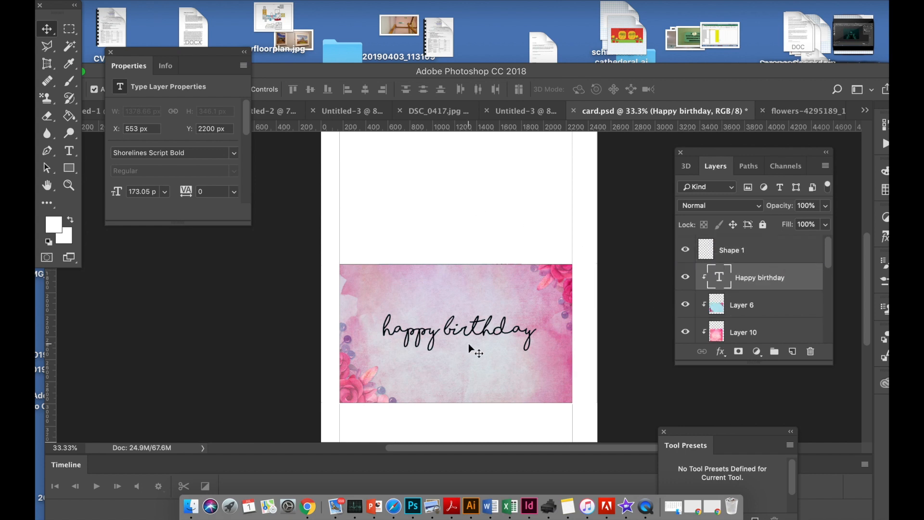
{"action": "mouse_move", "coordinate": [466, 335]}
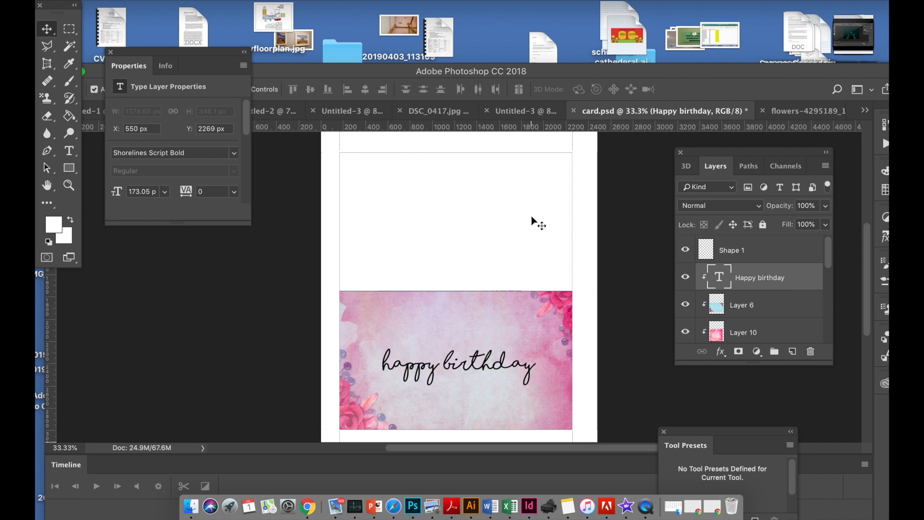
{"action": "mouse_move", "coordinate": [446, 242]}
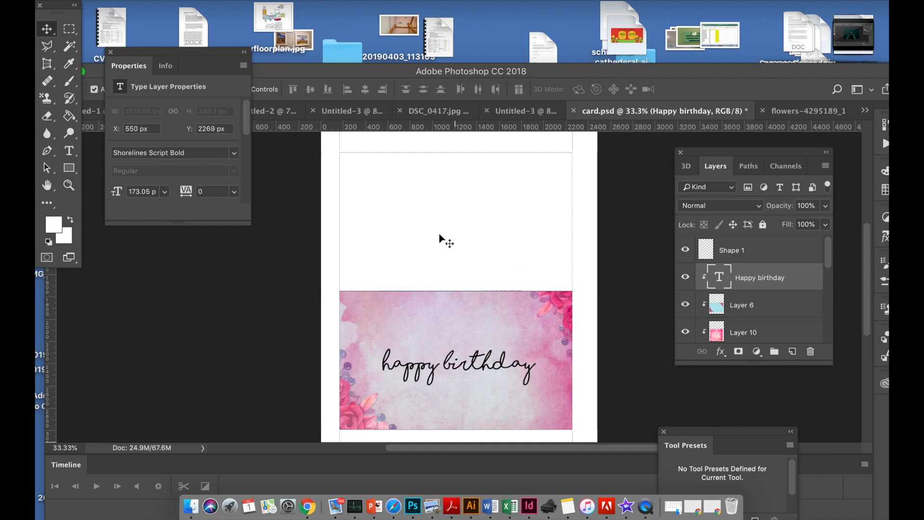
{"action": "mouse_move", "coordinate": [214, 28]}
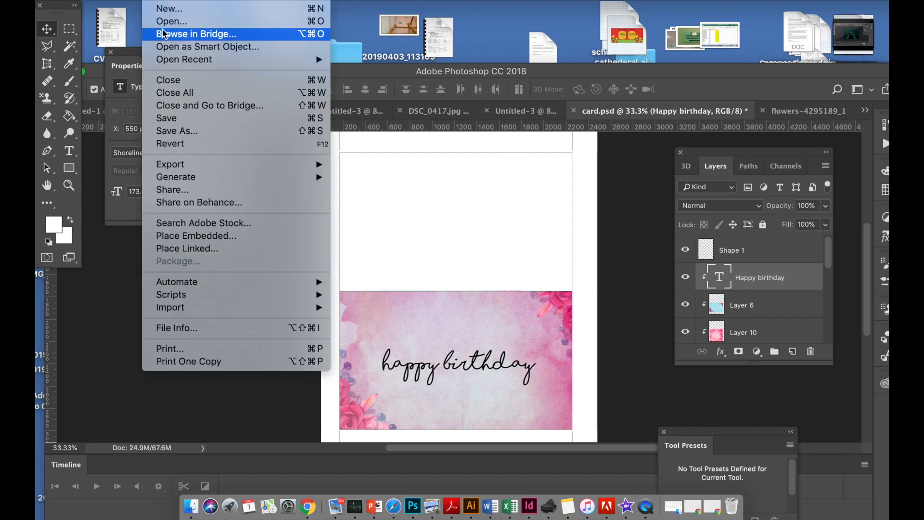
Open pink-2160666_1280.jpg from Downloads and place it above the card front as Layer 11.
{"action": "left_click", "coordinate": [172, 21]}
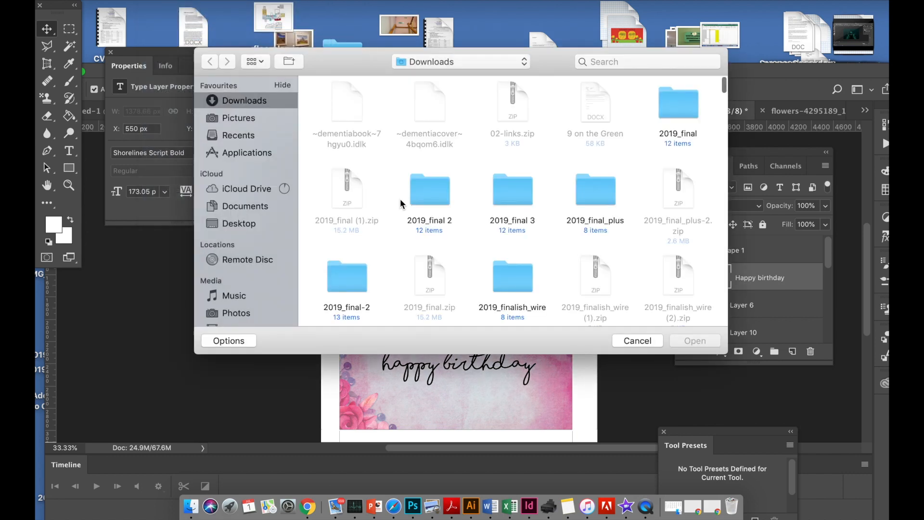
{"action": "scroll", "scroll_direction": "down", "scroll_amount": 3}
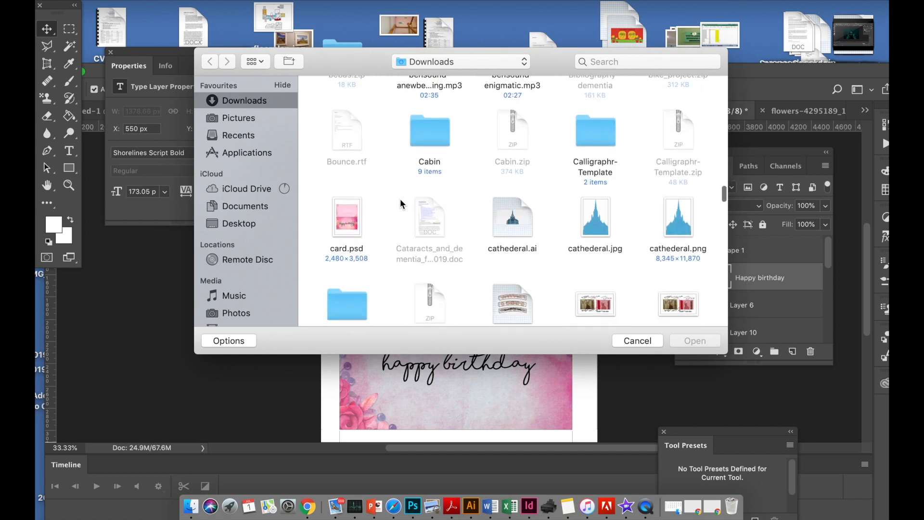
{"action": "scroll", "scroll_direction": "down", "scroll_amount": 3}
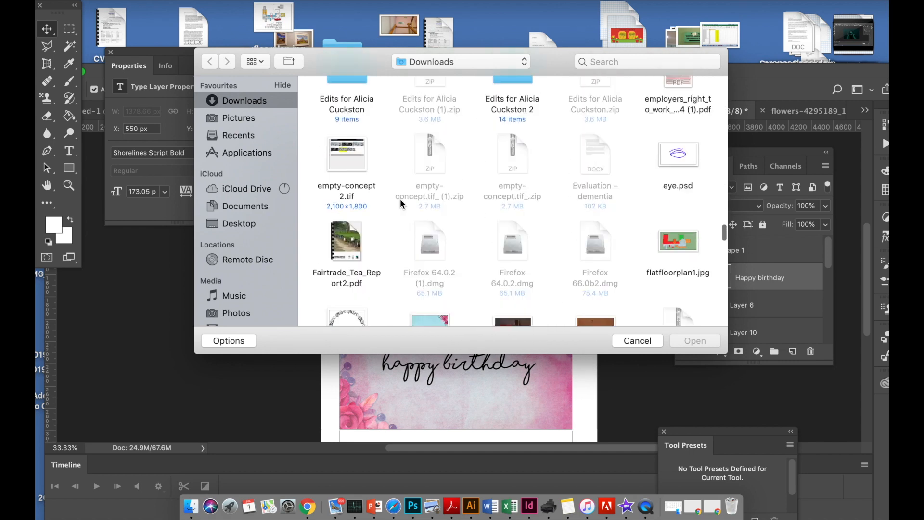
{"action": "scroll", "scroll_direction": "down", "scroll_amount": 3}
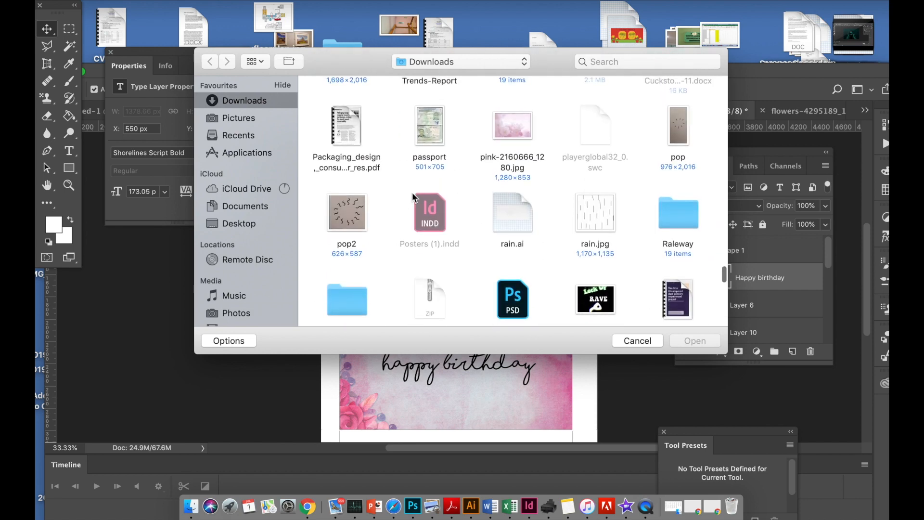
{"action": "left_click", "coordinate": [512, 125]}
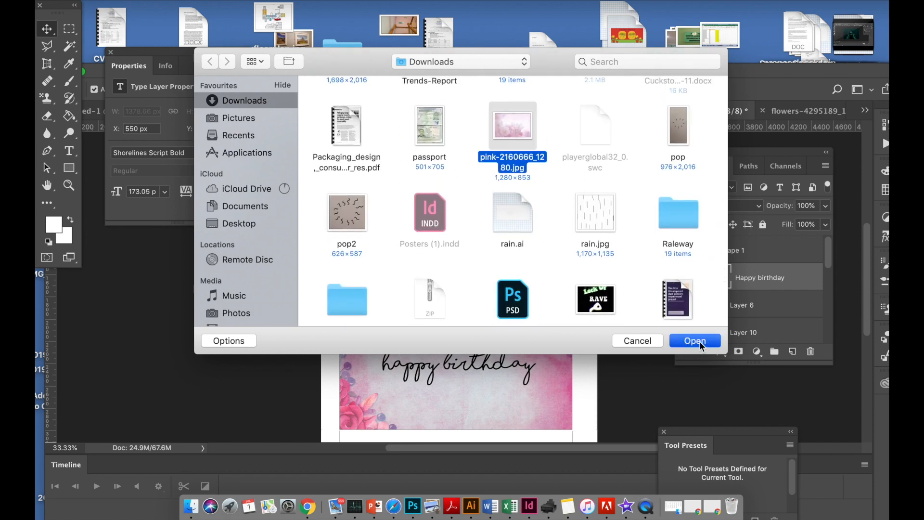
{"action": "left_click", "coordinate": [694, 340]}
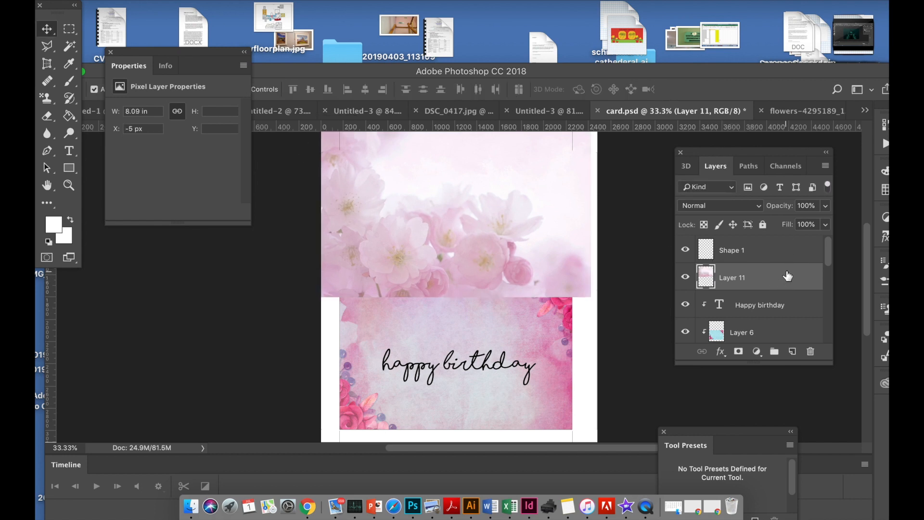
Move Layer 11 into the back group's clipped layers, under the upside-down wishes text.
{"action": "scroll", "scroll_direction": "down", "scroll_amount": 3}
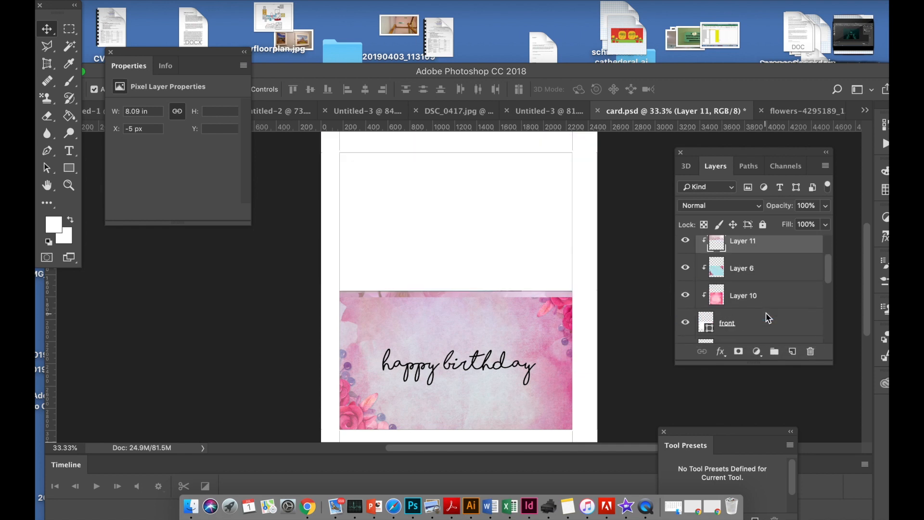
{"action": "left_click_drag", "start_coordinate": [743, 240], "coordinate": [762, 322]}
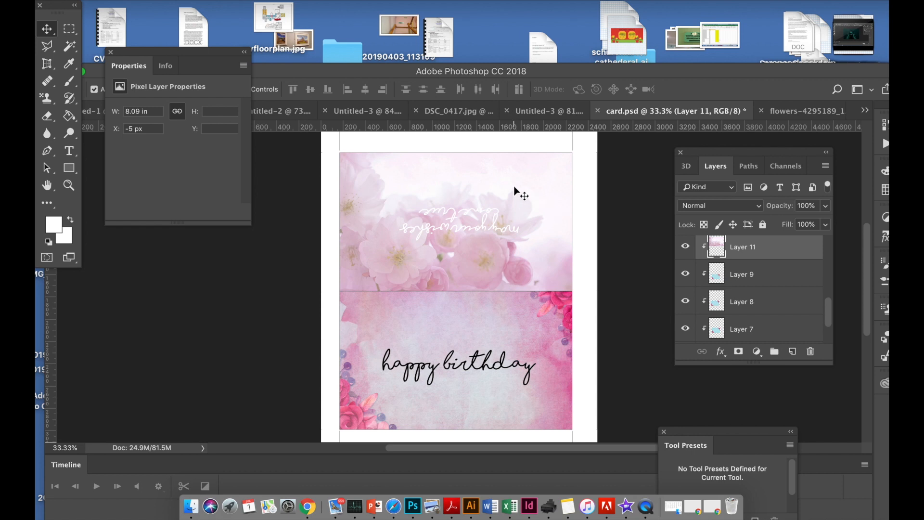
{"action": "mouse_move", "coordinate": [487, 237]}
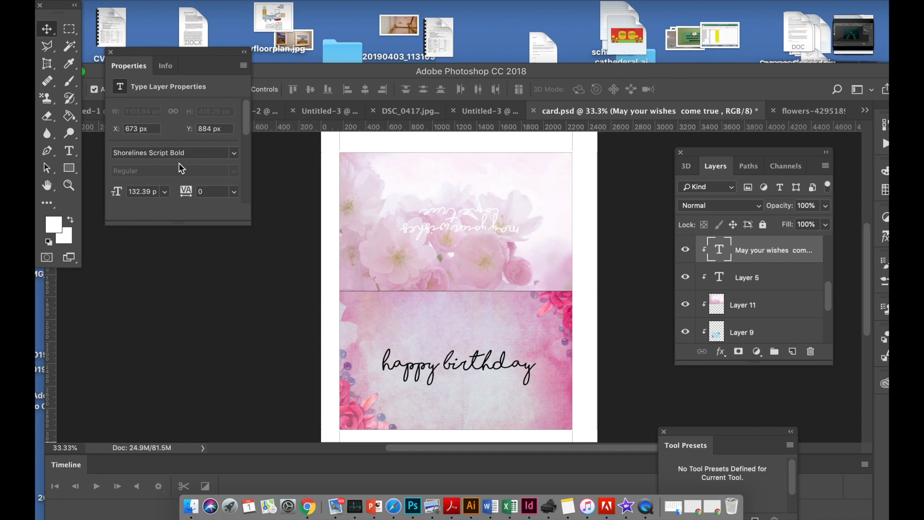
Recolour the 'May your wishes come true' text from white to a mauve sampled from the blossoms.
{"action": "left_click", "coordinate": [68, 151]}
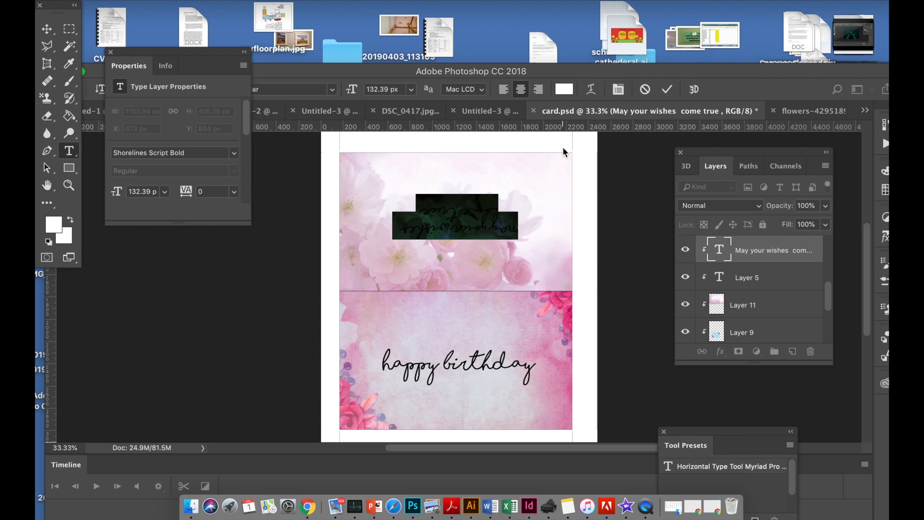
{"action": "left_click", "coordinate": [564, 88]}
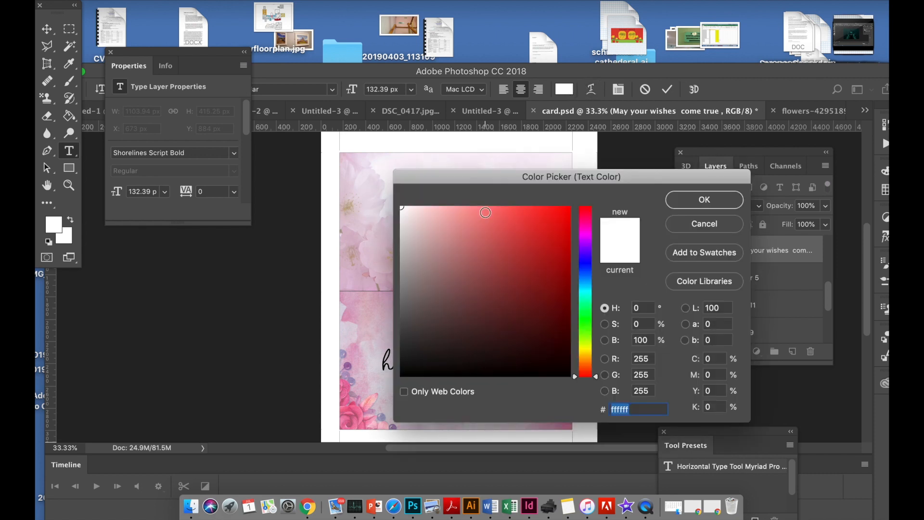
{"action": "left_click", "coordinate": [409, 220]}
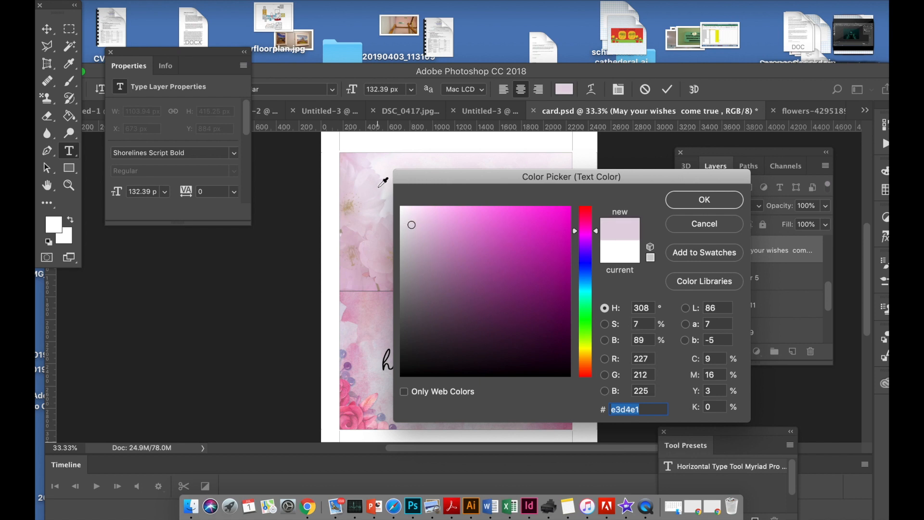
{"action": "mouse_move", "coordinate": [377, 179]}
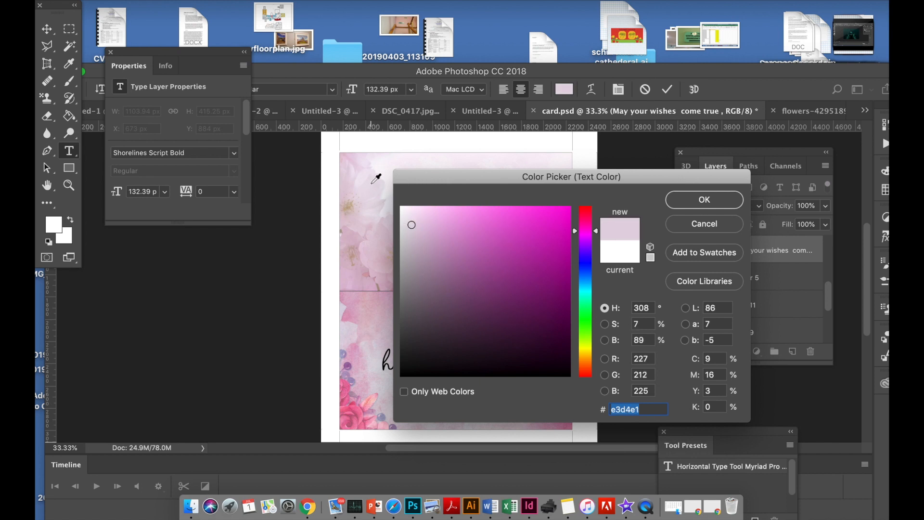
{"action": "mouse_move", "coordinate": [410, 247]}
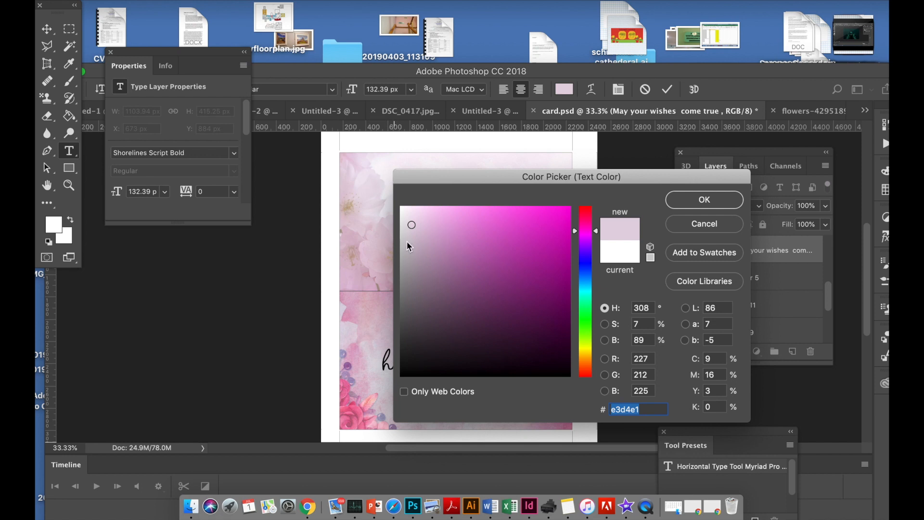
{"action": "left_click", "coordinate": [416, 229]}
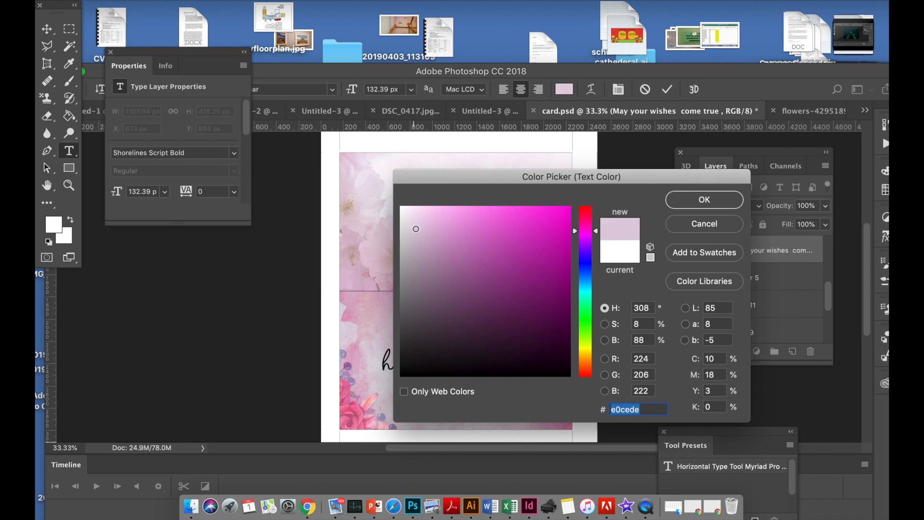
{"action": "left_click", "coordinate": [426, 253]}
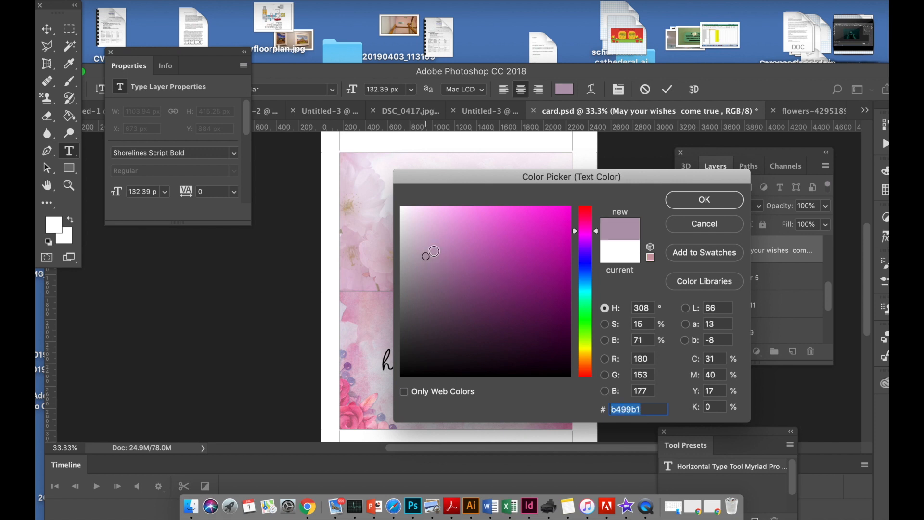
{"action": "left_click", "coordinate": [703, 199]}
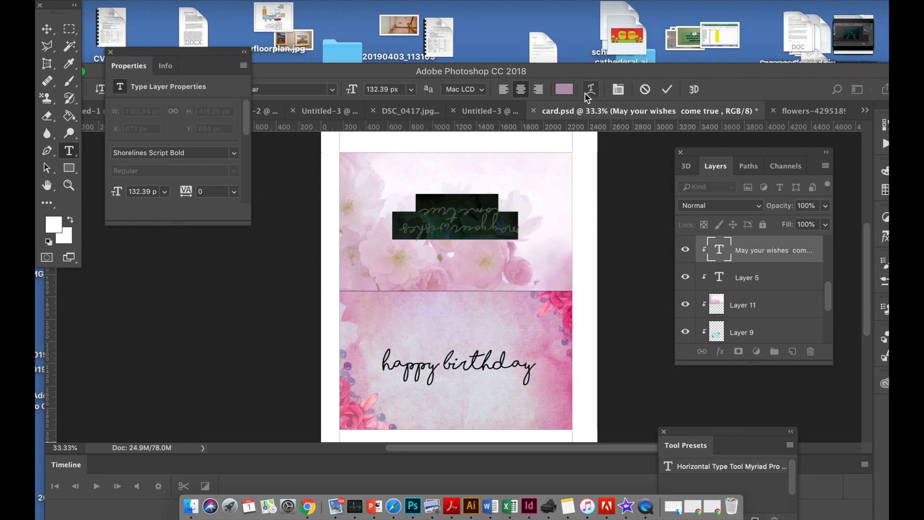
Reopen the text colour picker and choose a darker dusty mauve.
{"action": "left_click", "coordinate": [563, 88]}
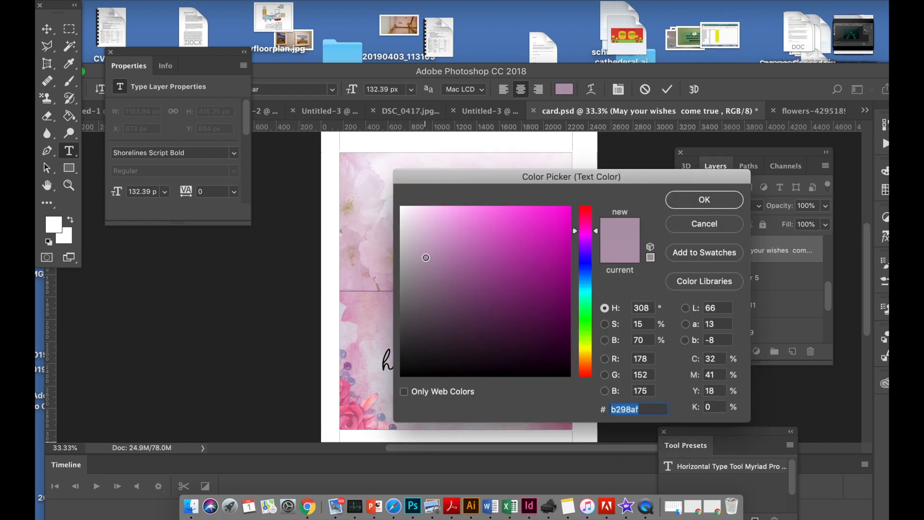
{"action": "left_click", "coordinate": [430, 273]}
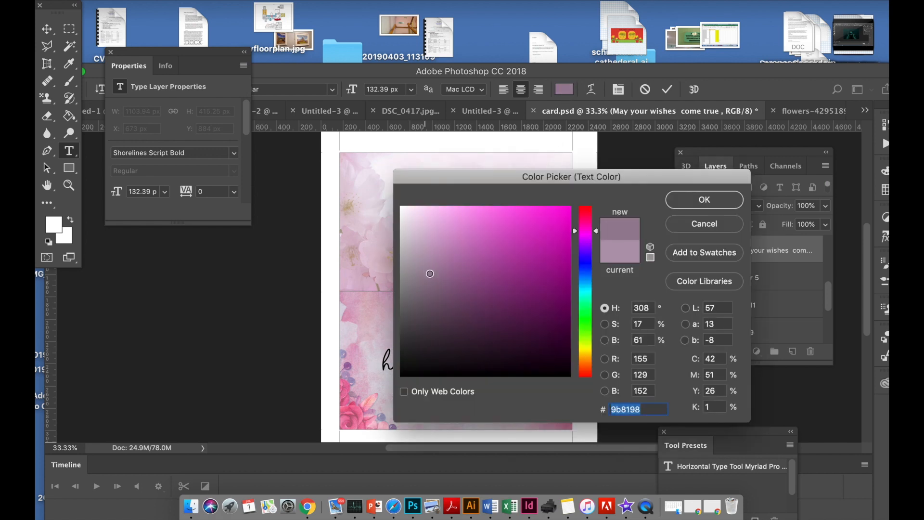